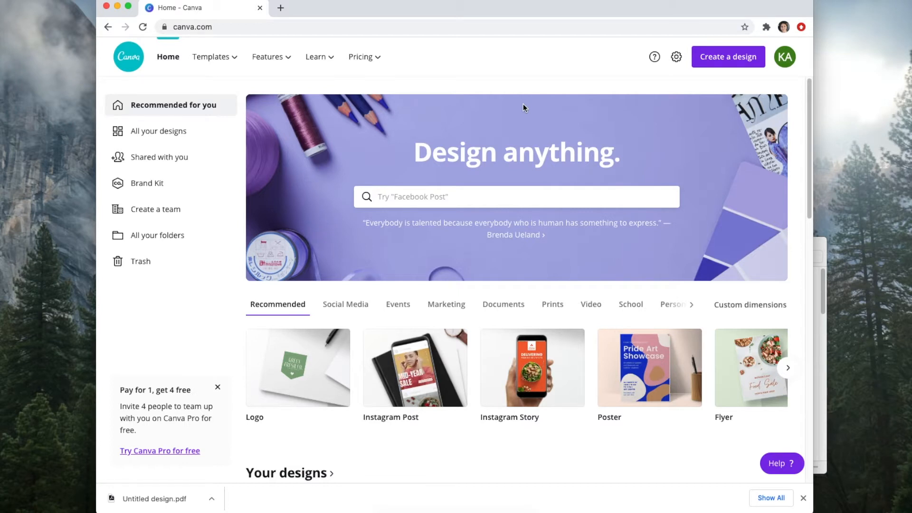
mouse_move(334, 5)
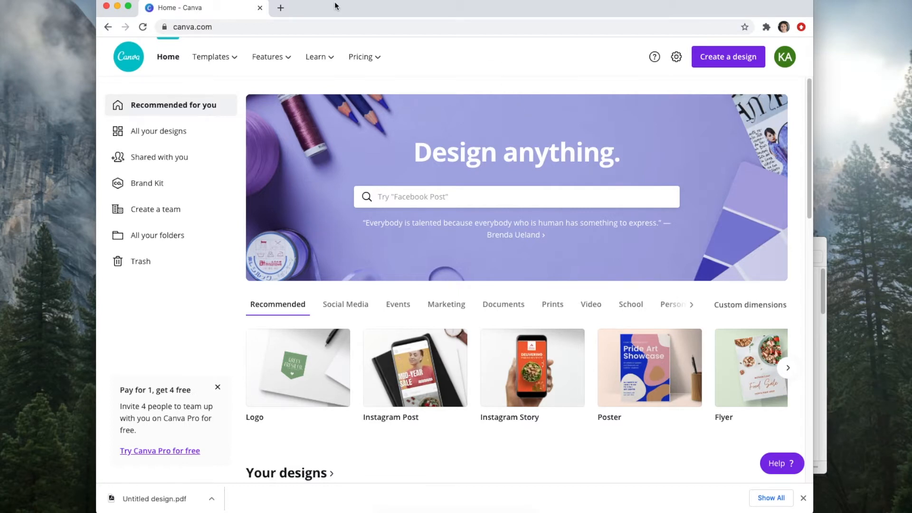
mouse_move(371, 11)
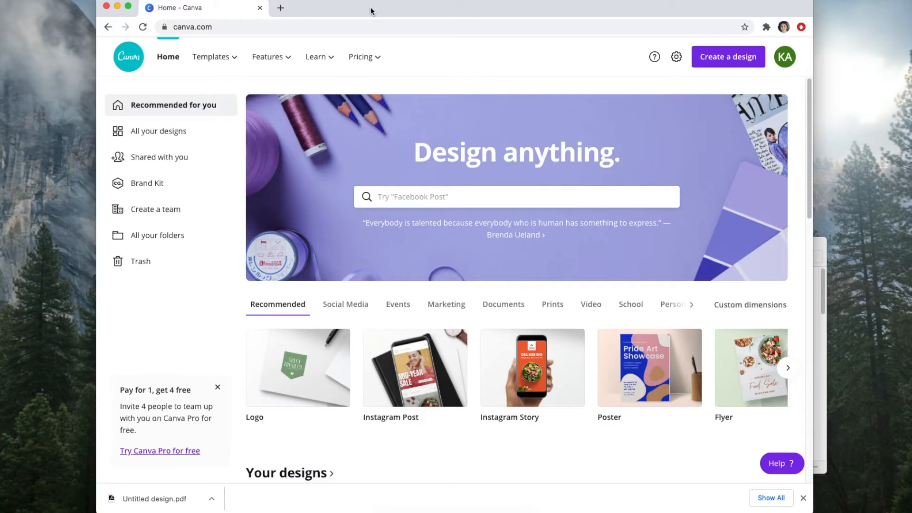
mouse_move(692, 36)
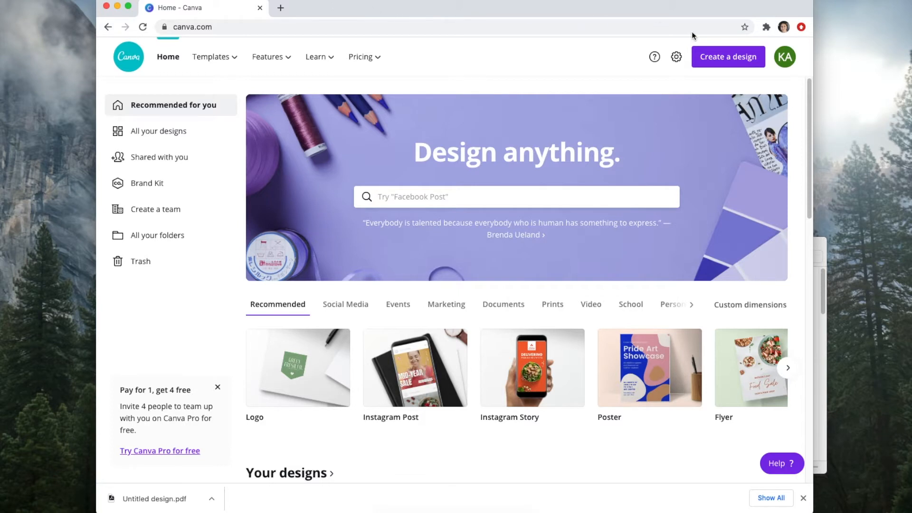
mouse_move(783, 72)
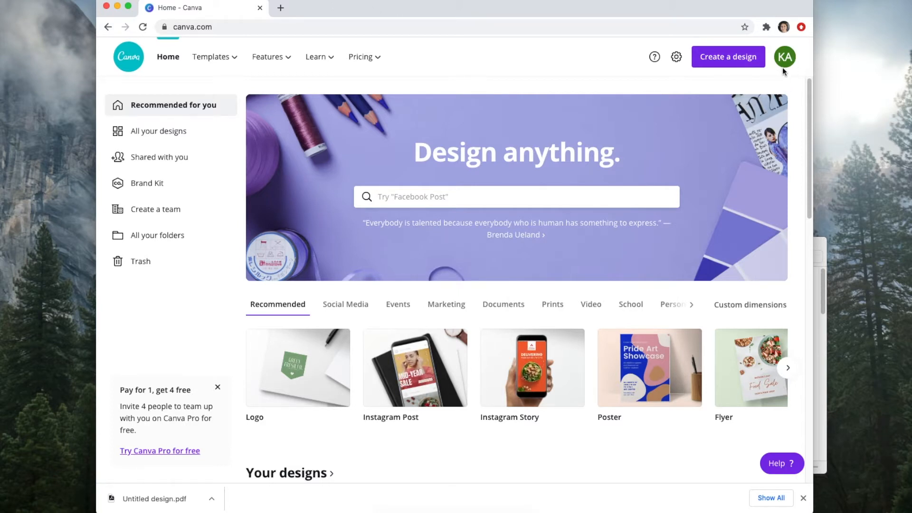
Browse the pricing plans page and sign in to the Canva account.
left_click(361, 56)
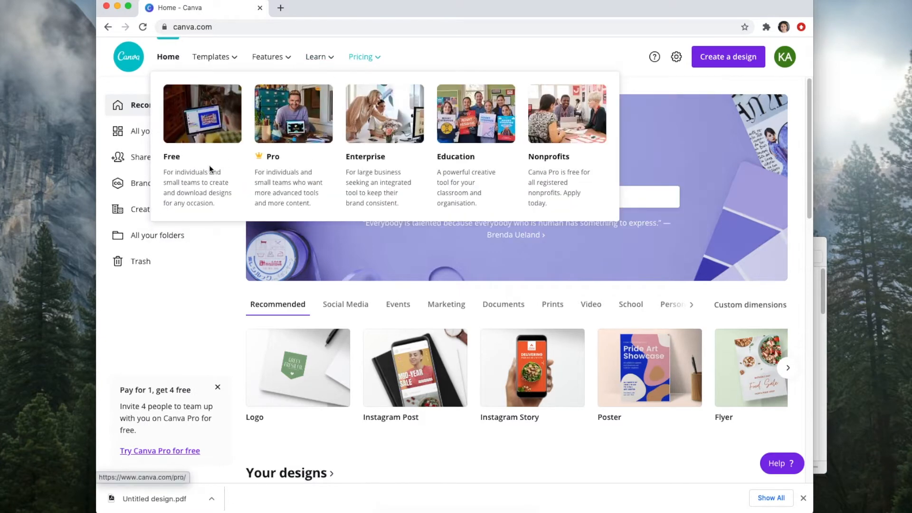
left_click(201, 113)
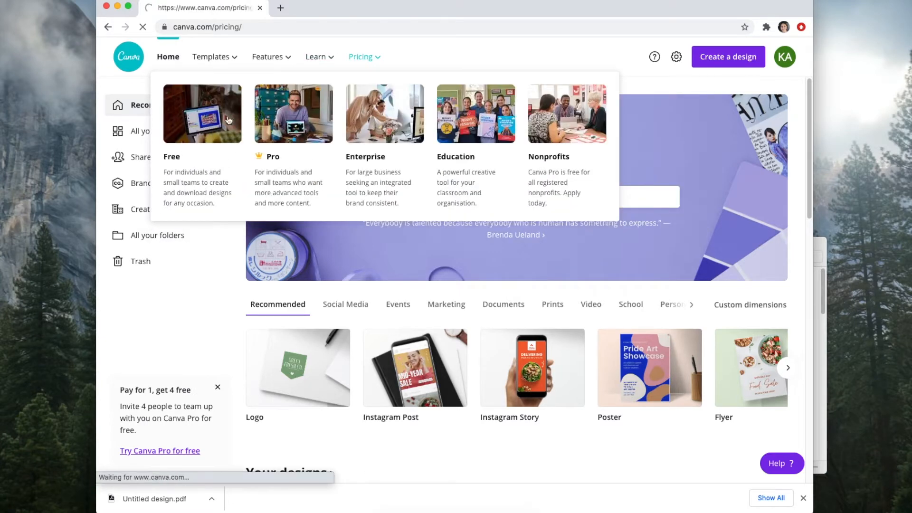
left_click(360, 56)
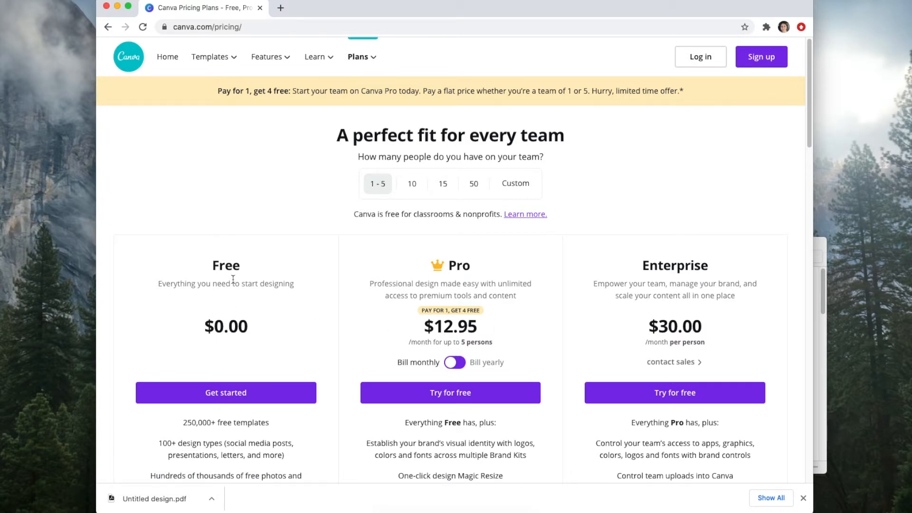
mouse_move(793, 63)
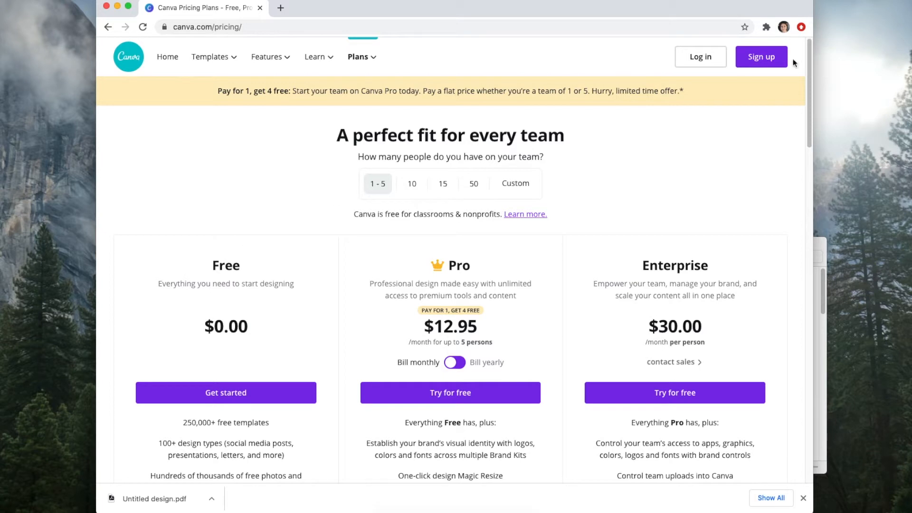
mouse_move(700, 56)
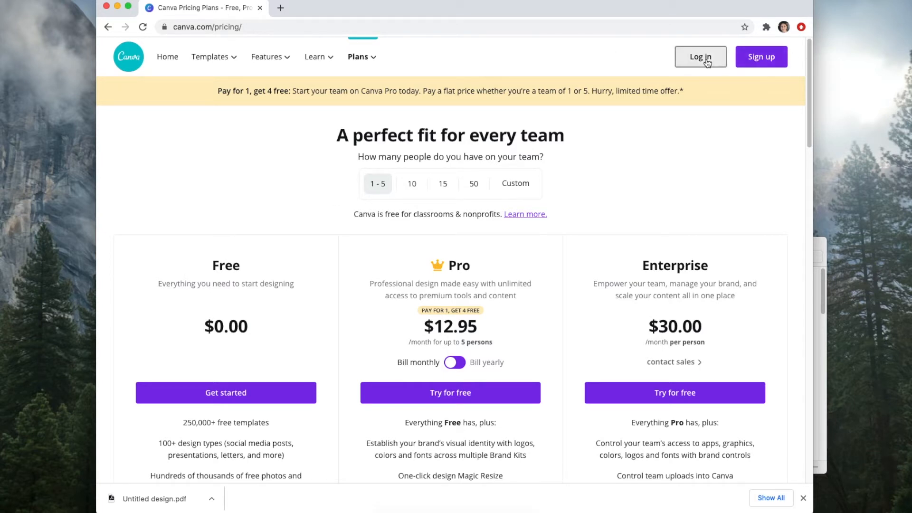
left_click(700, 56)
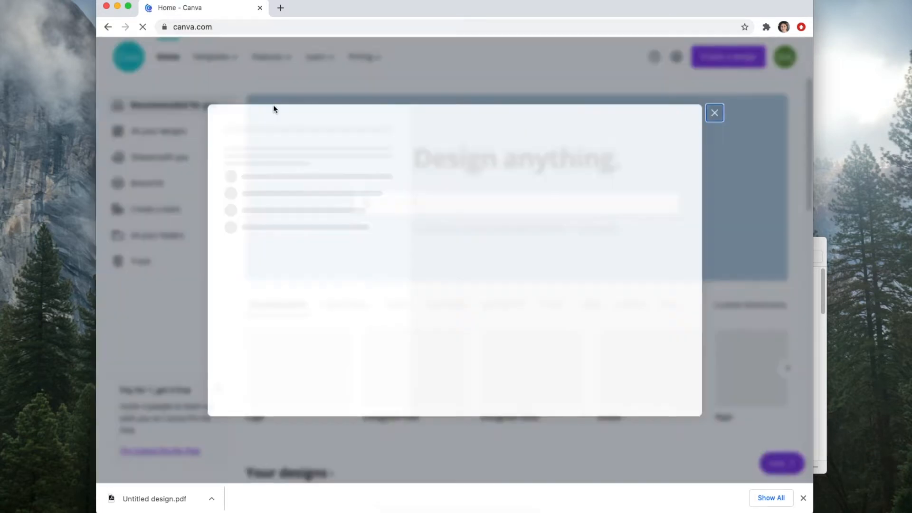
left_click(714, 113)
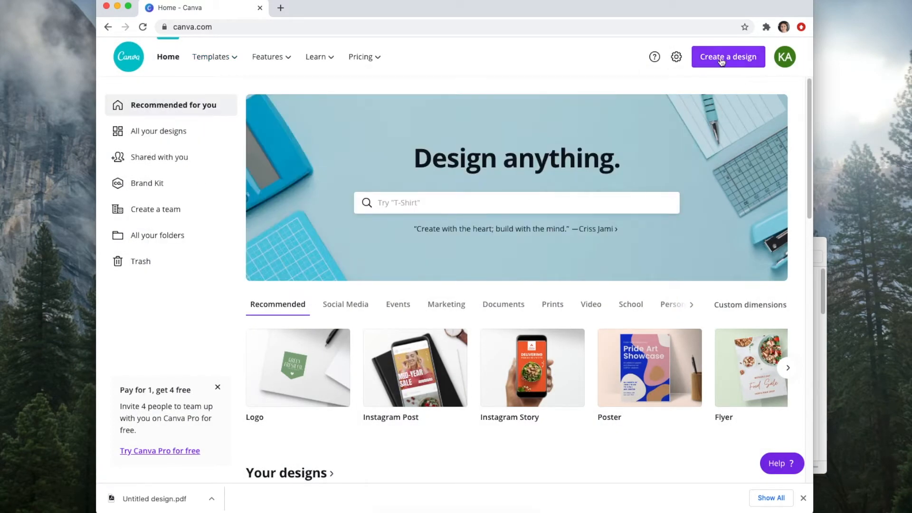
Create a new custom-size design of 11 × 8.5 inches.
left_click(727, 56)
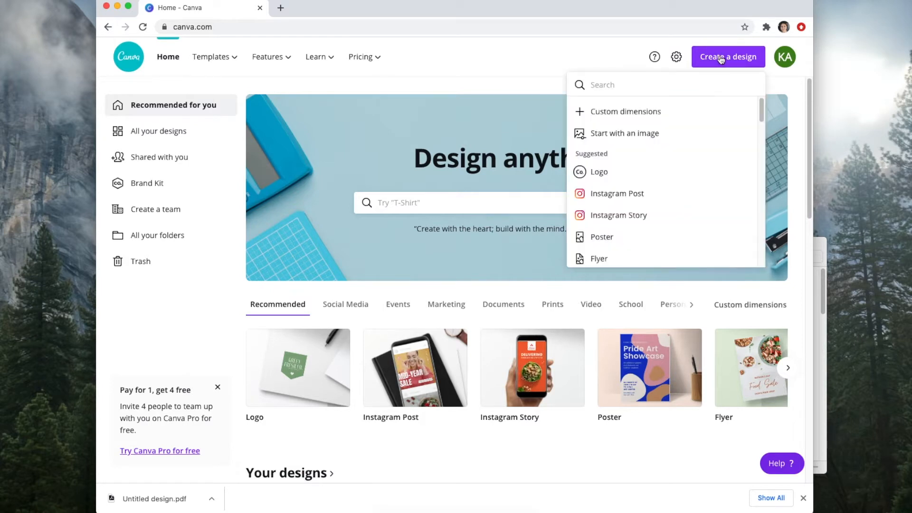
left_click(624, 111)
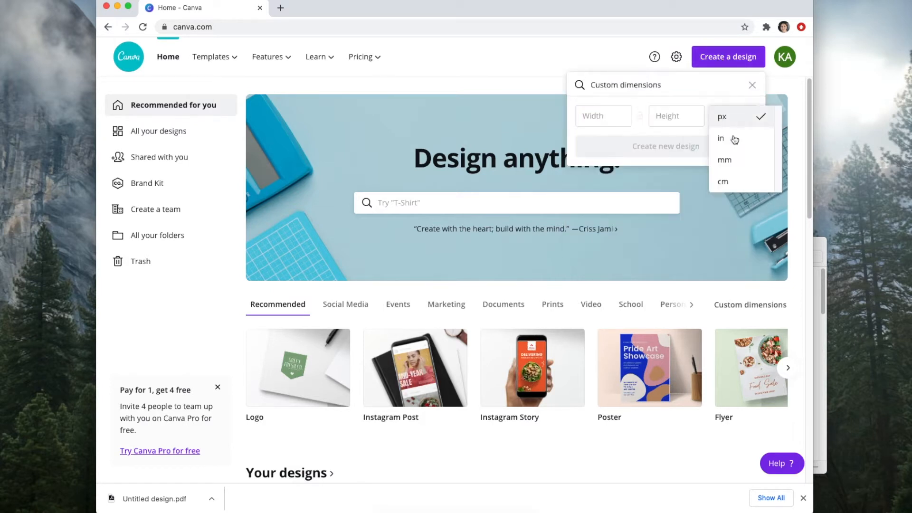
left_click(720, 139)
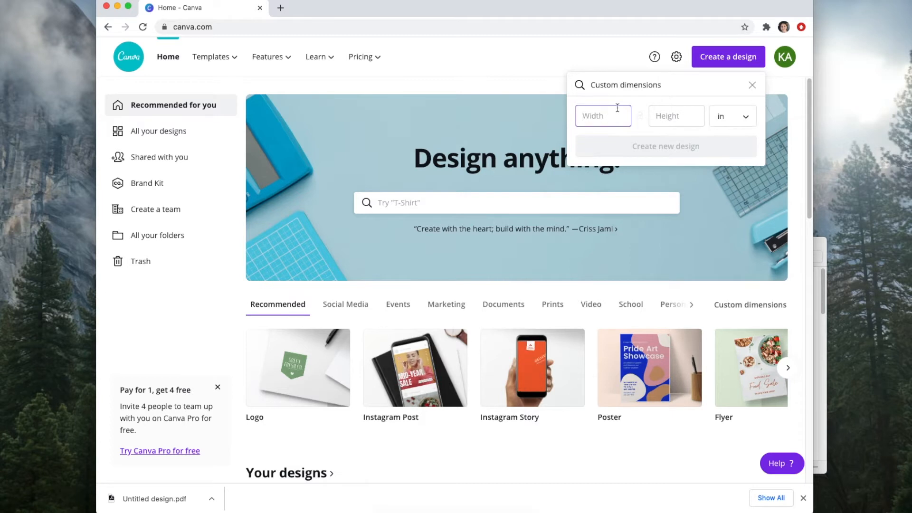
type("11")
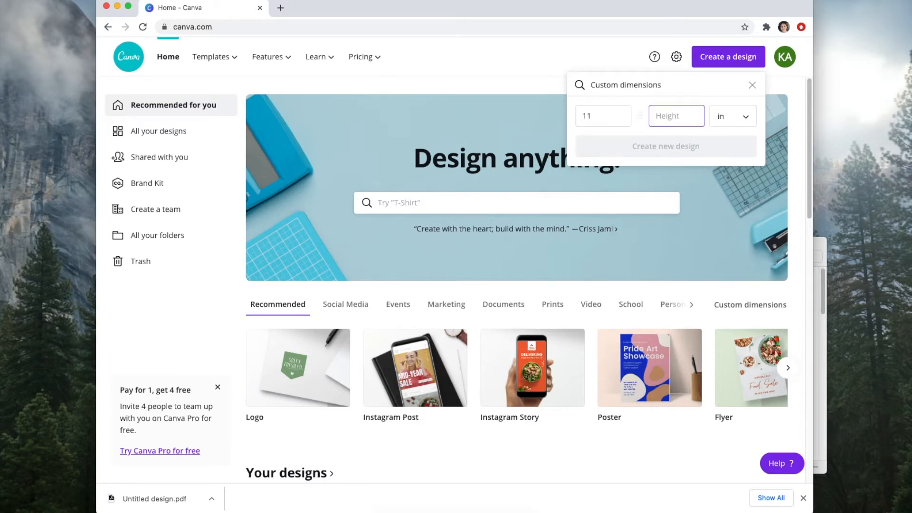
type("8.5")
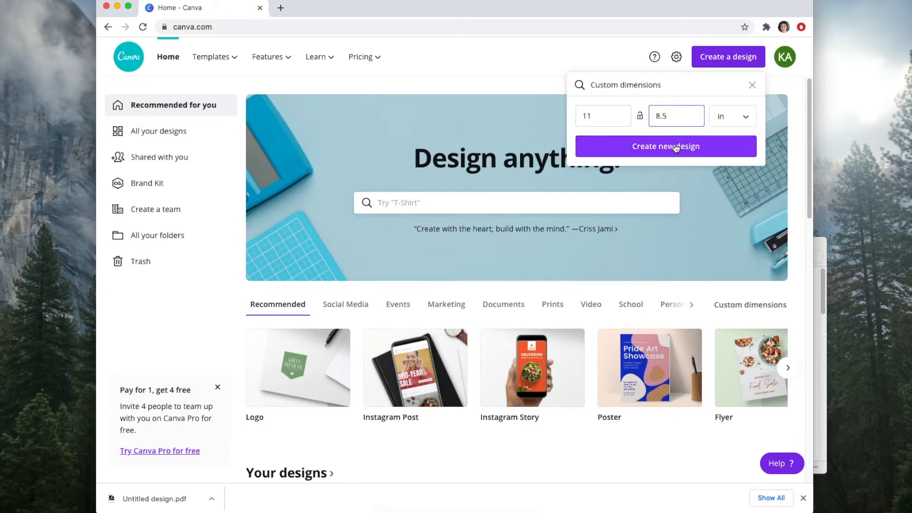
left_click(664, 146)
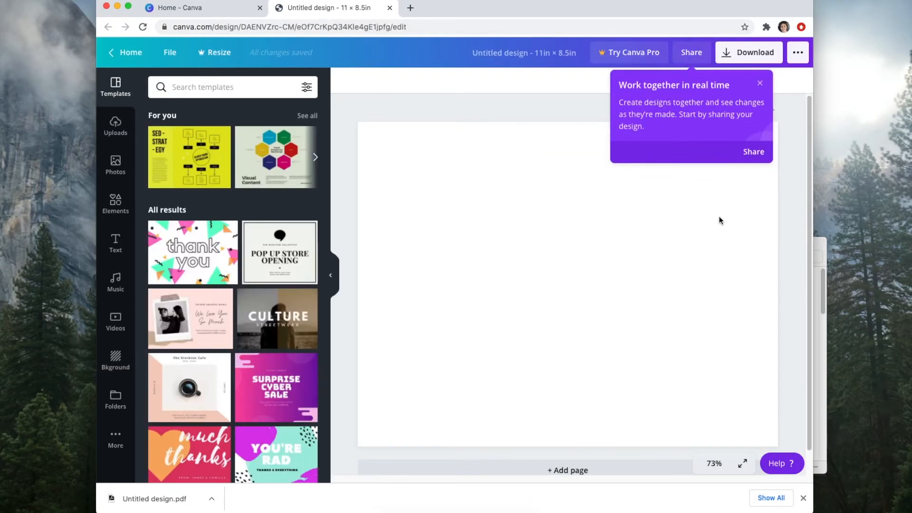
Dismiss the real-time collaboration tip so the blank page fills the editor.
left_click(760, 83)
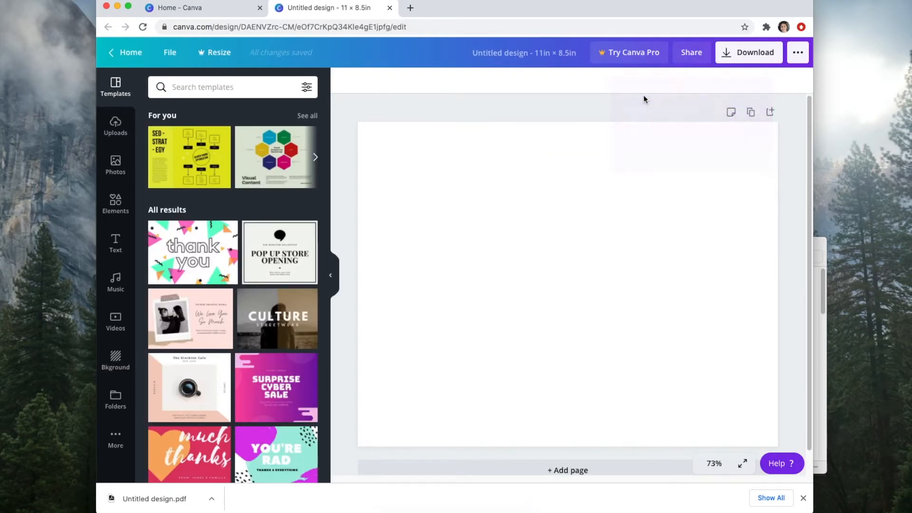
mouse_move(328, 197)
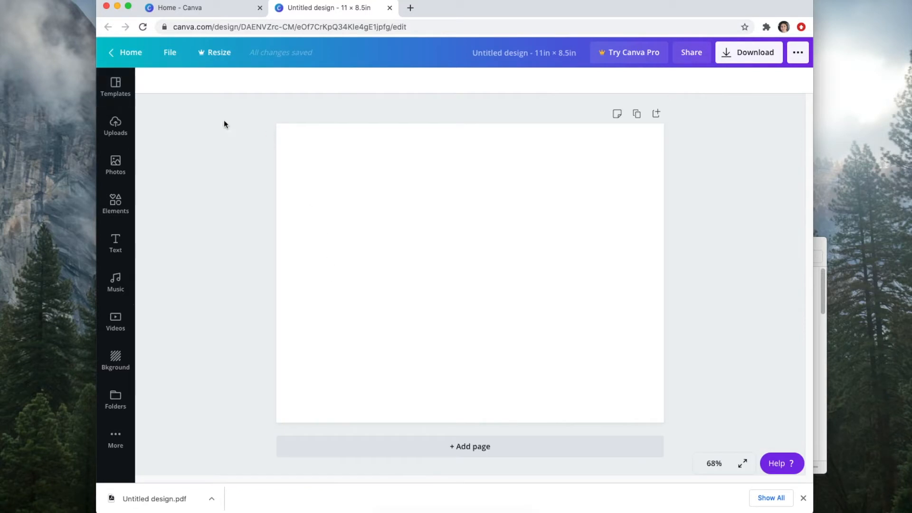
mouse_move(390, 182)
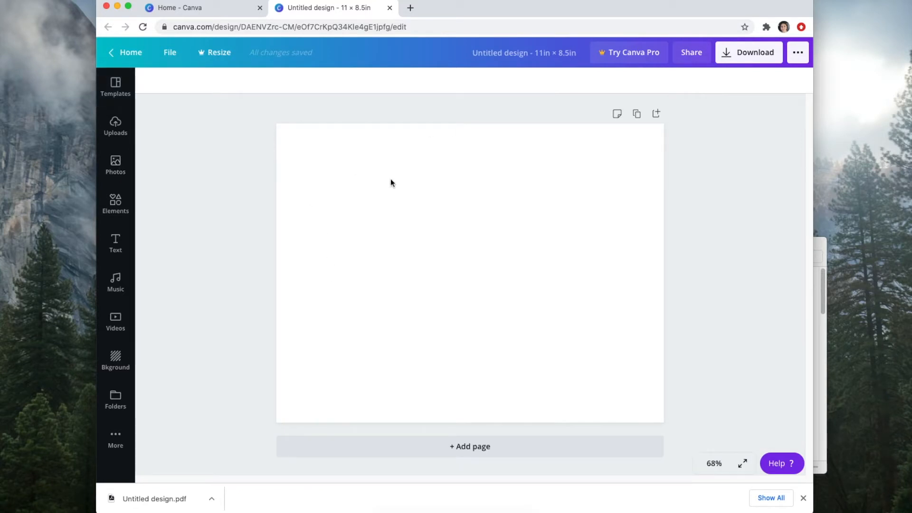
mouse_move(397, 184)
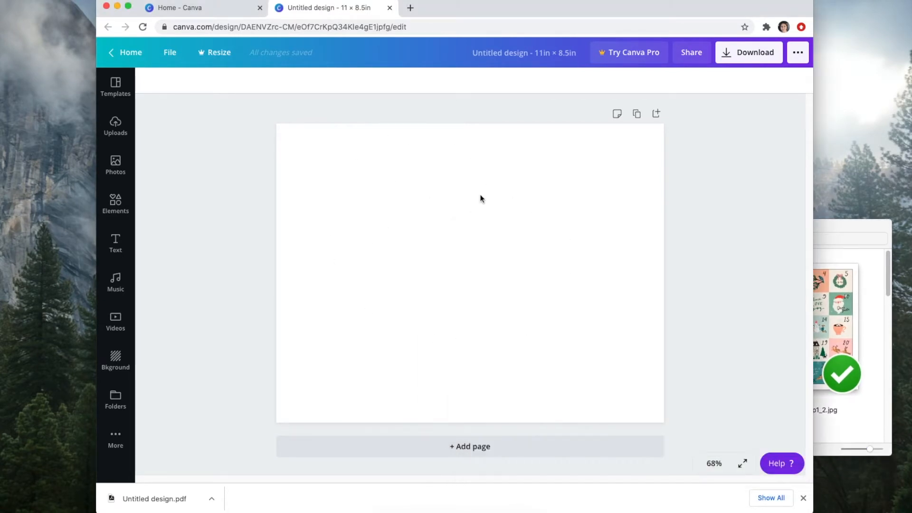
mouse_move(688, 211)
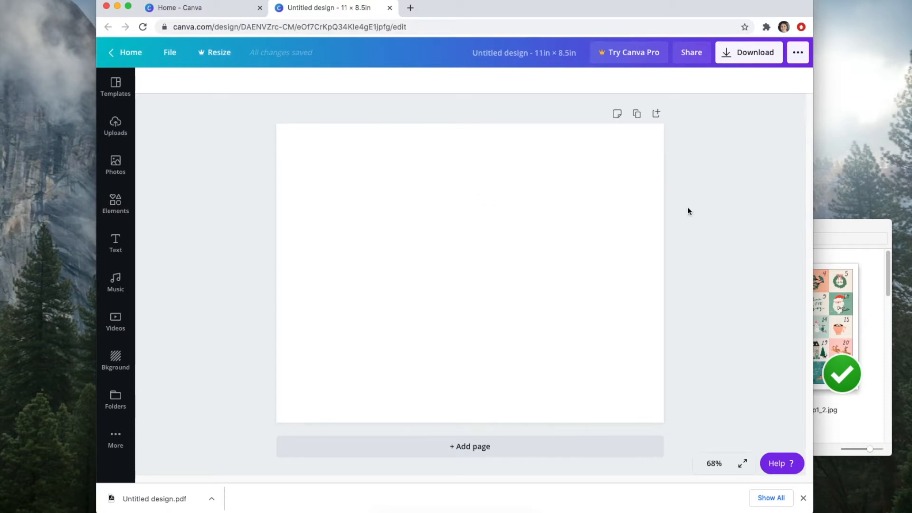
mouse_move(592, 200)
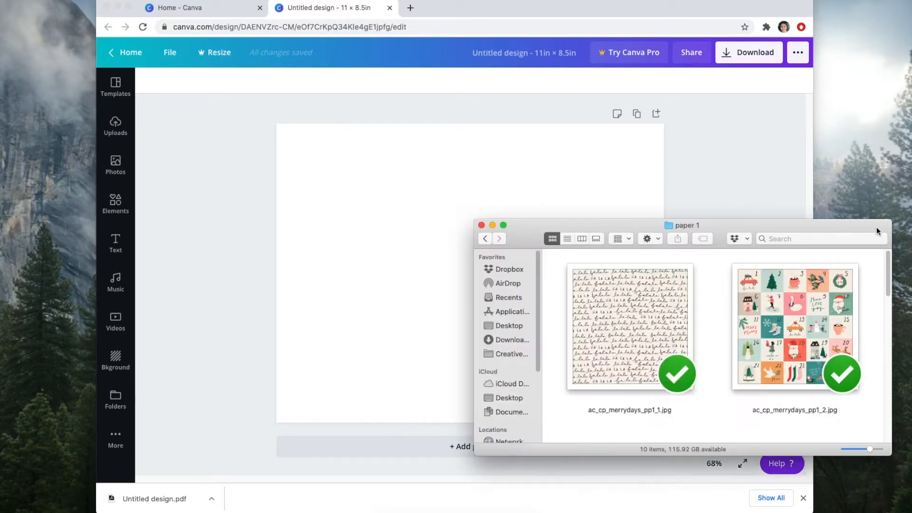
mouse_move(700, 309)
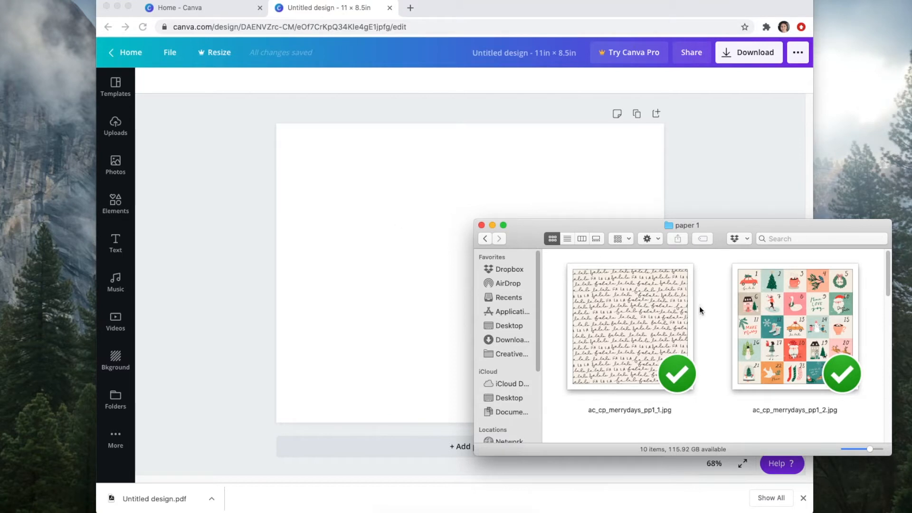
mouse_move(717, 320)
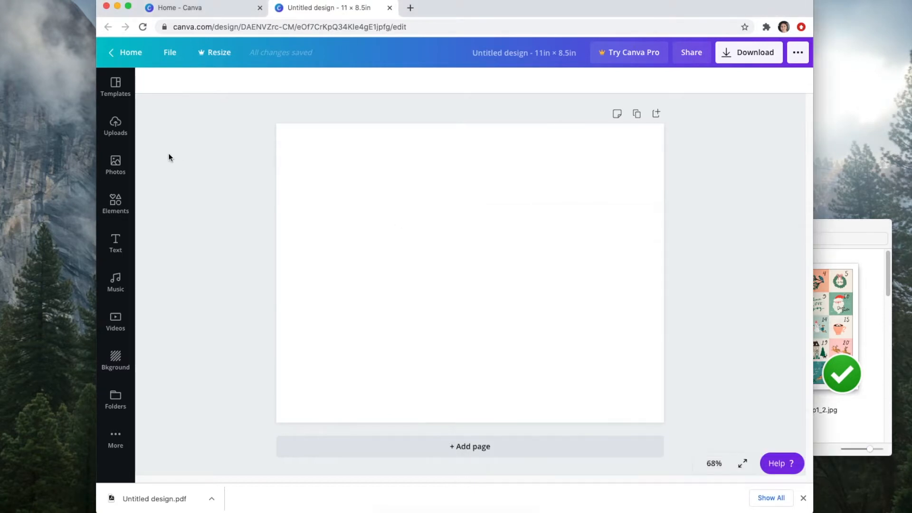
Upload the scrapbook paper JPGs and place the falala script paper onto the page.
left_click(115, 126)
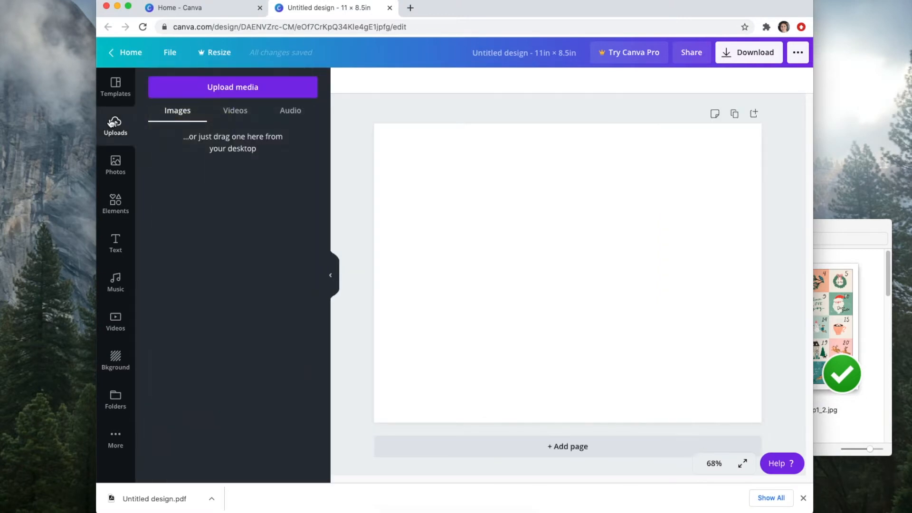
mouse_move(842, 227)
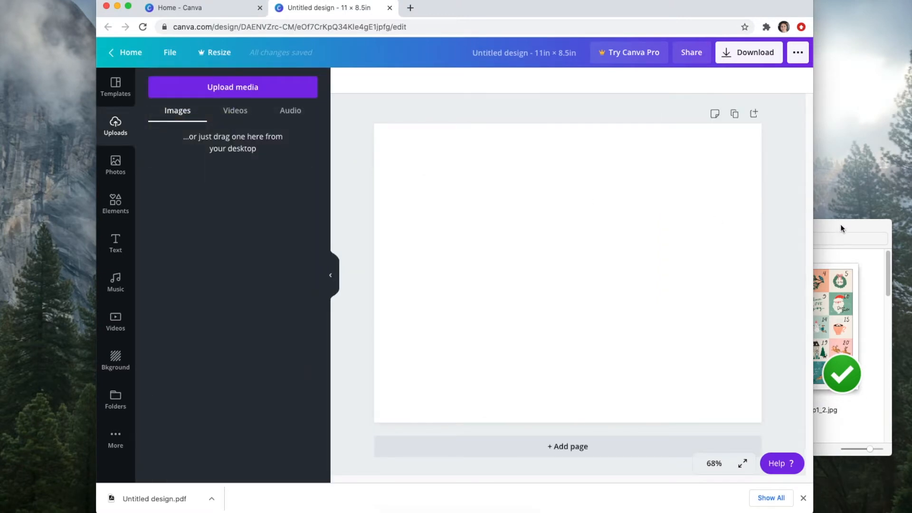
left_click(231, 87)
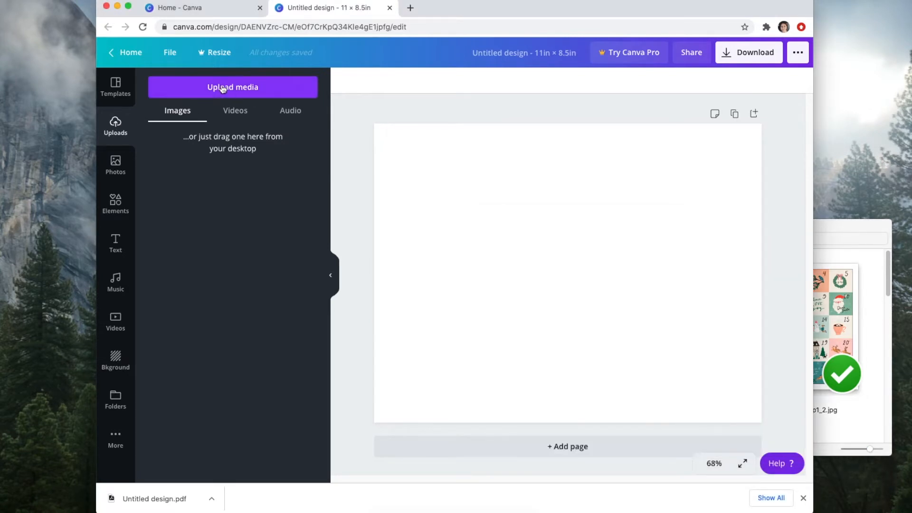
mouse_move(191, 172)
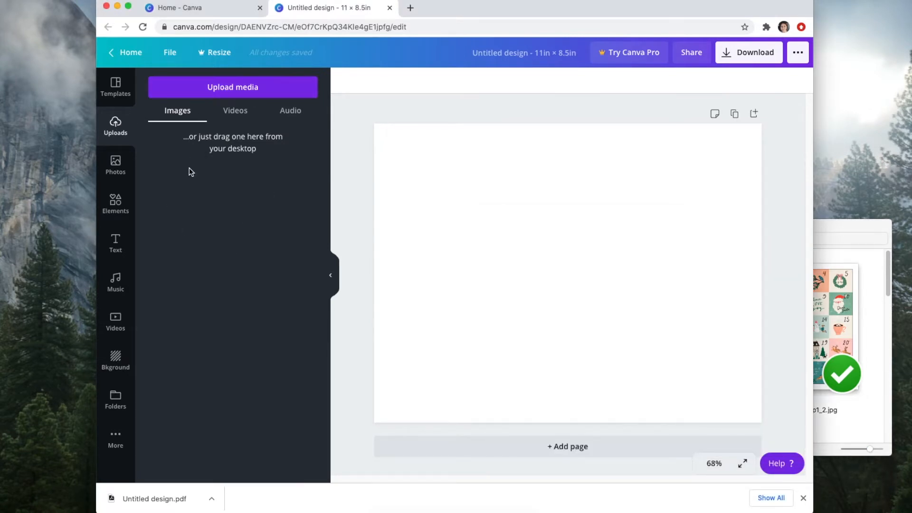
mouse_move(800, 229)
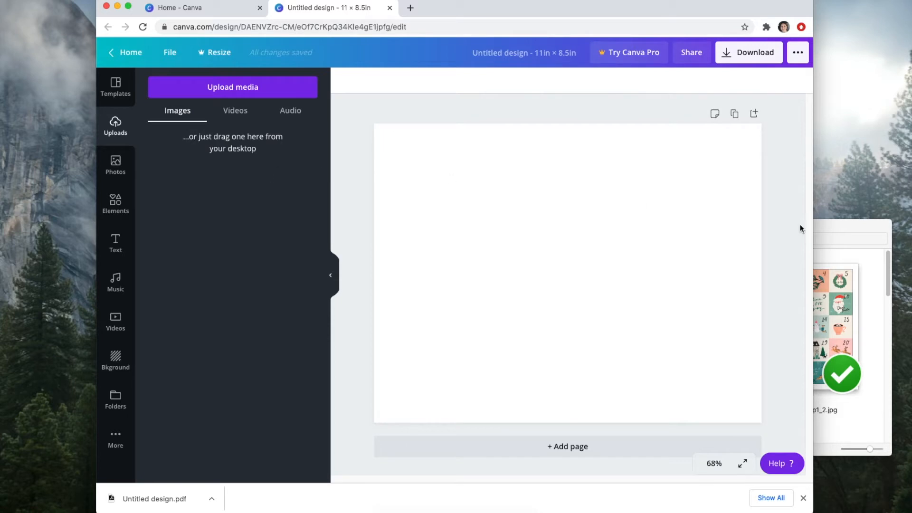
left_click(232, 87)
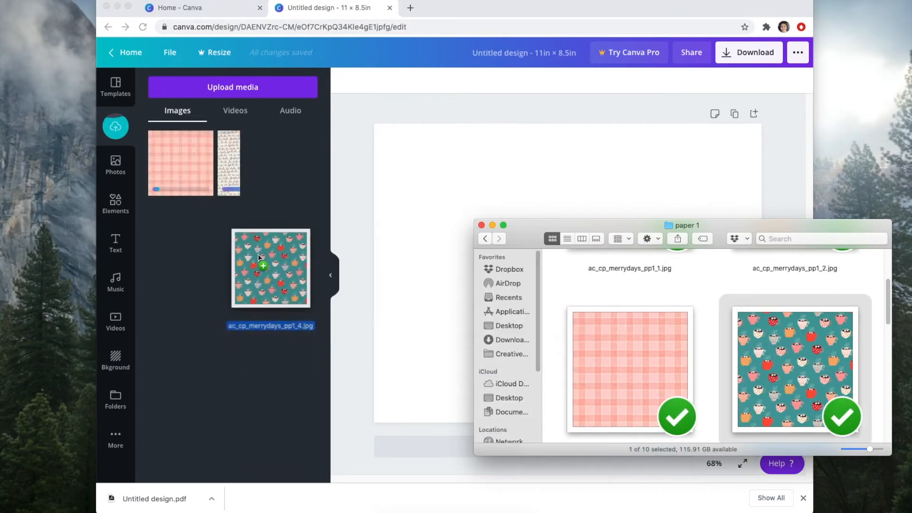
scroll("down", 3)
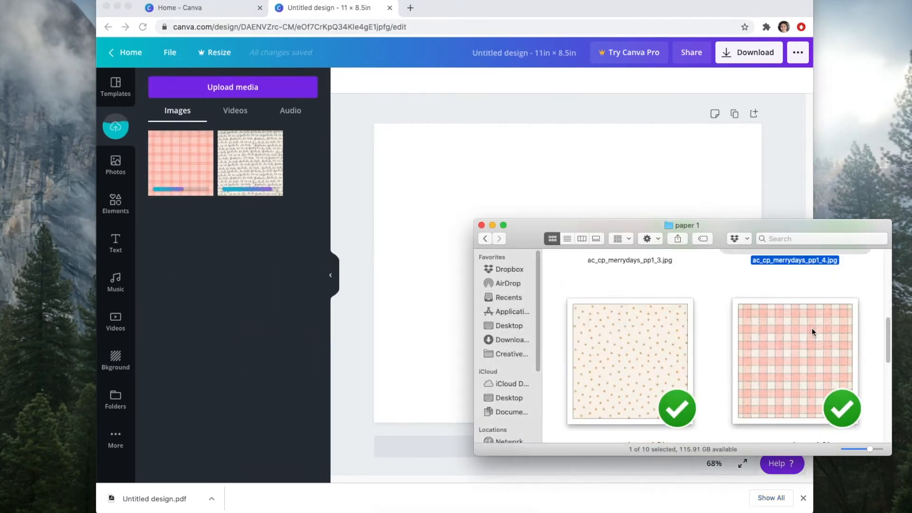
scroll("down", 3)
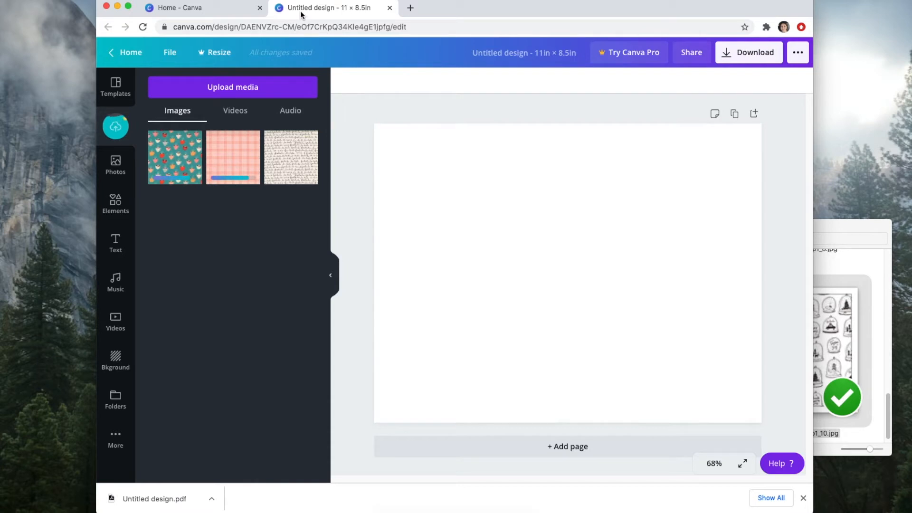
mouse_move(473, 183)
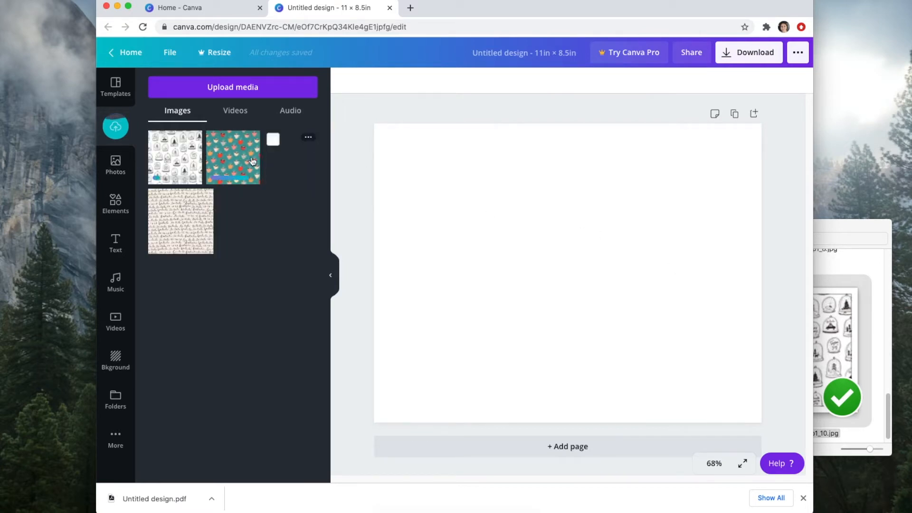
left_click(180, 220)
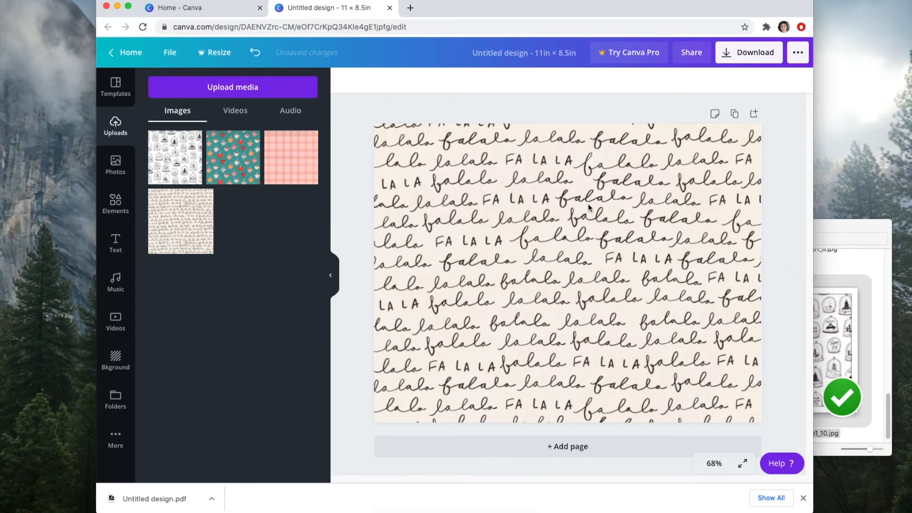
mouse_move(644, 208)
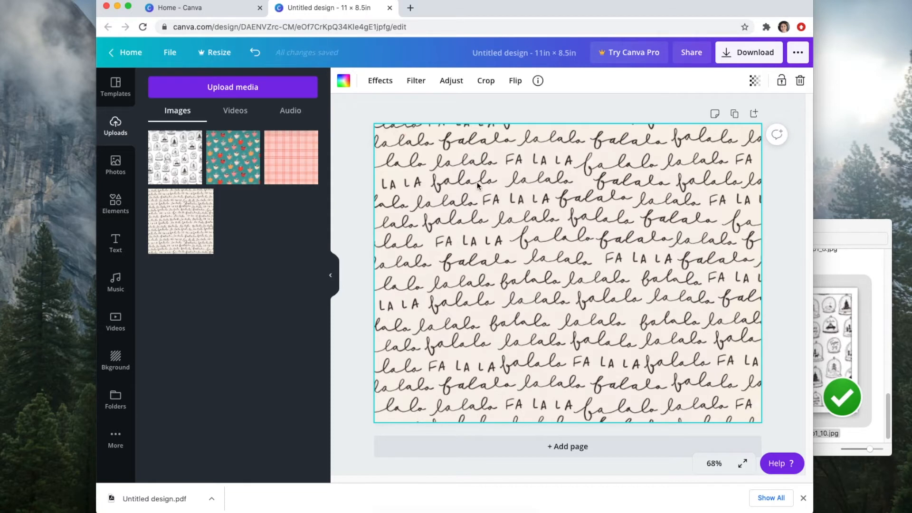
mouse_move(494, 293)
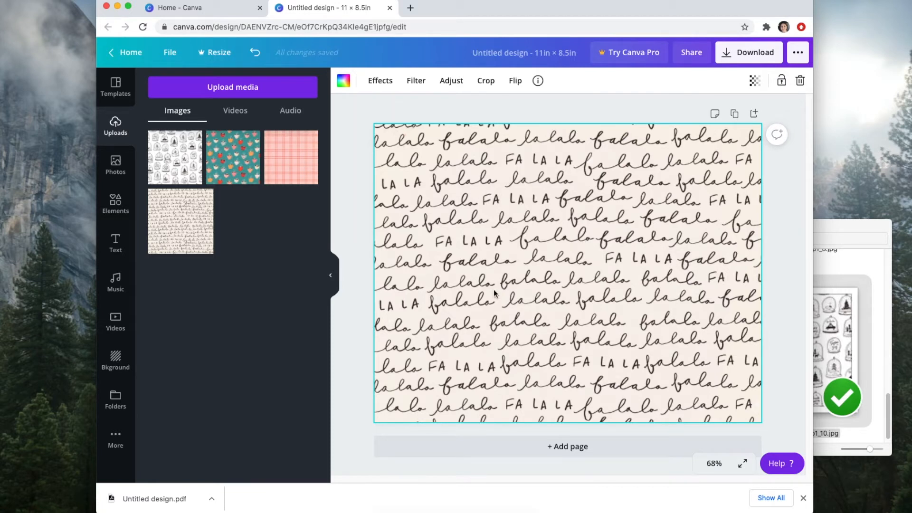
mouse_move(481, 286)
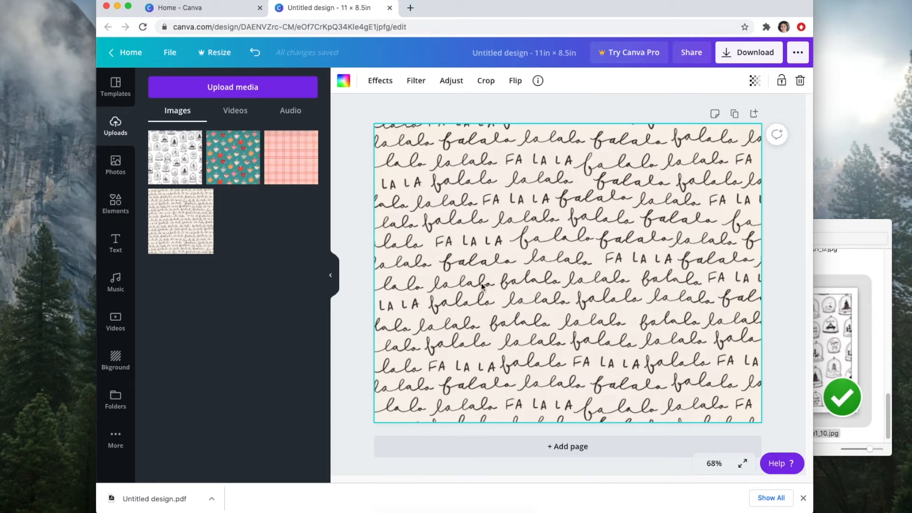
mouse_move(529, 288)
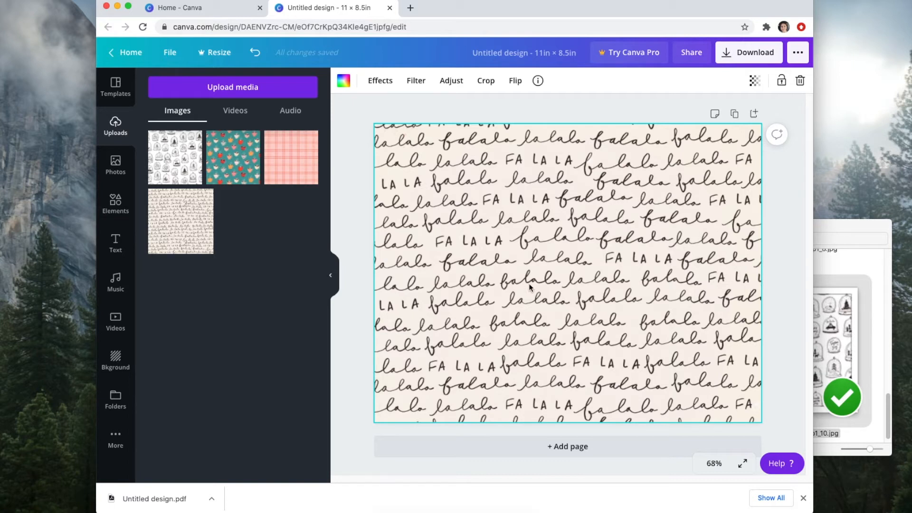
mouse_move(501, 203)
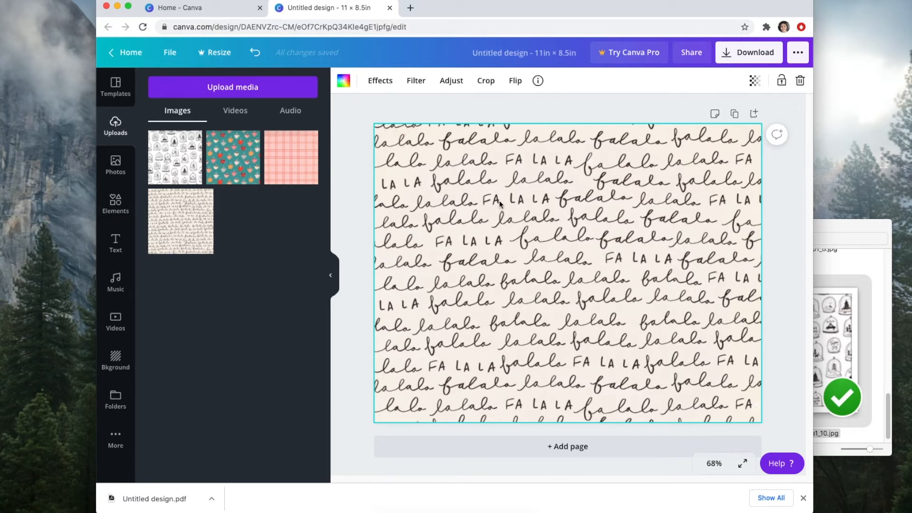
mouse_move(521, 258)
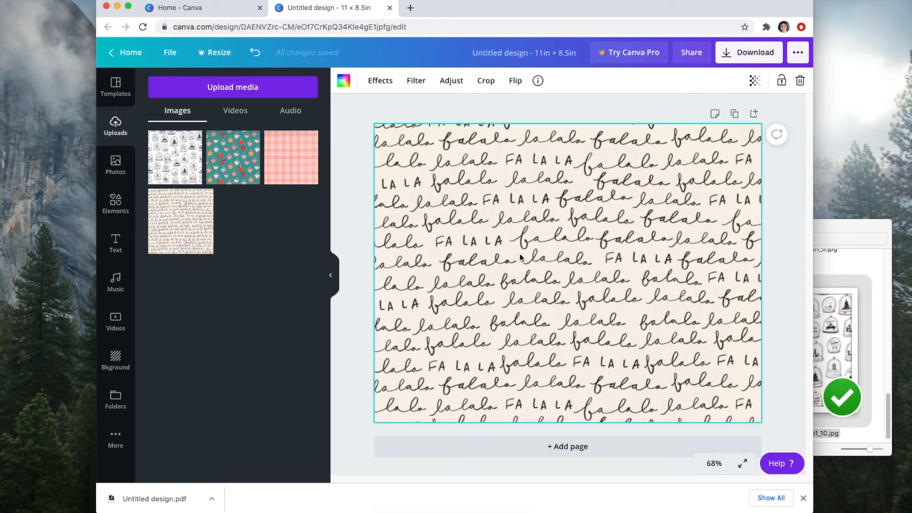
mouse_move(529, 255)
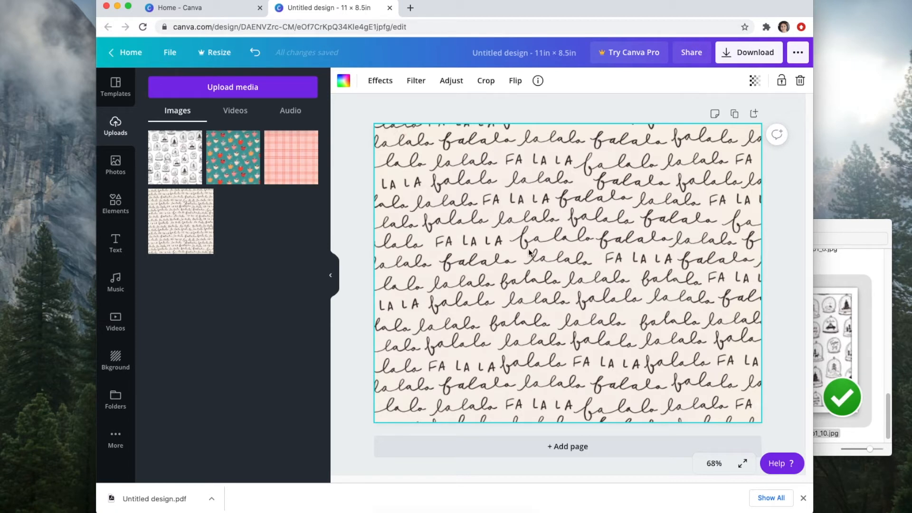
Delete the falala script paper, leaving the page blank.
left_click(799, 80)
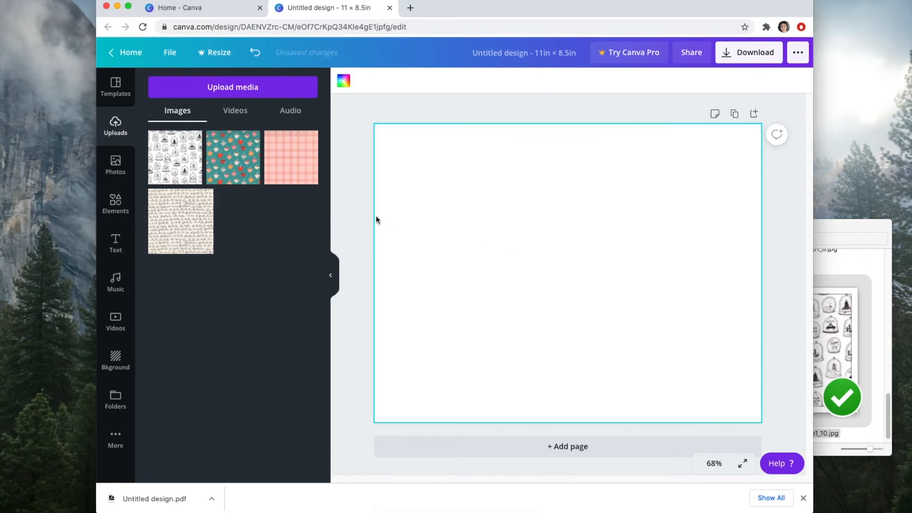
mouse_move(309, 205)
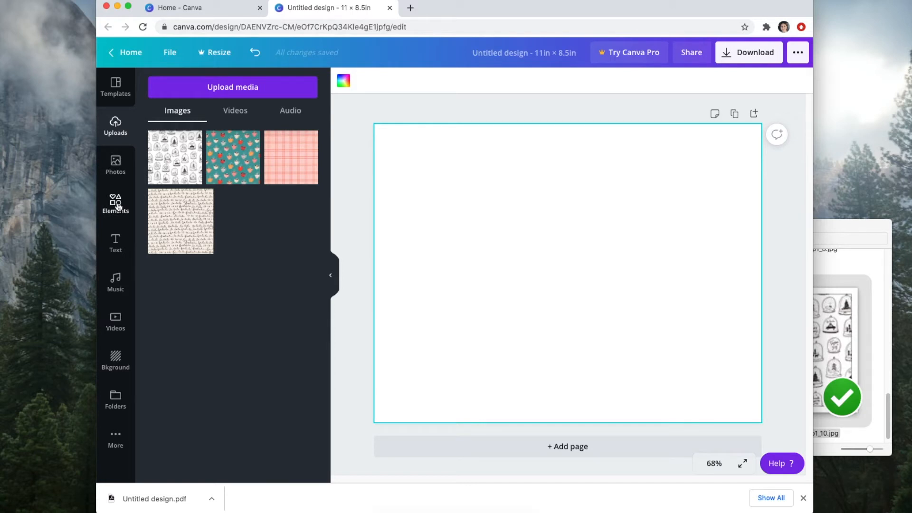
mouse_move(205, 214)
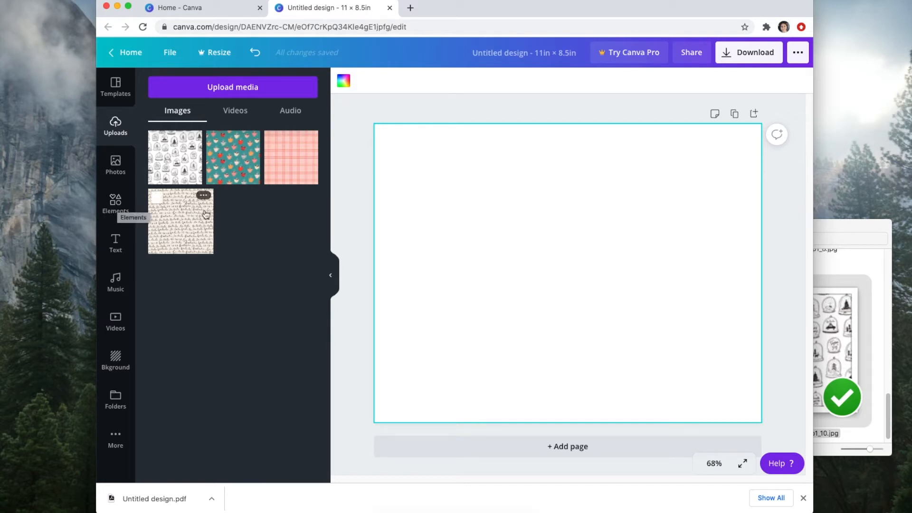
Browse the Elements grids library and add the two-column grid to the page.
left_click(115, 203)
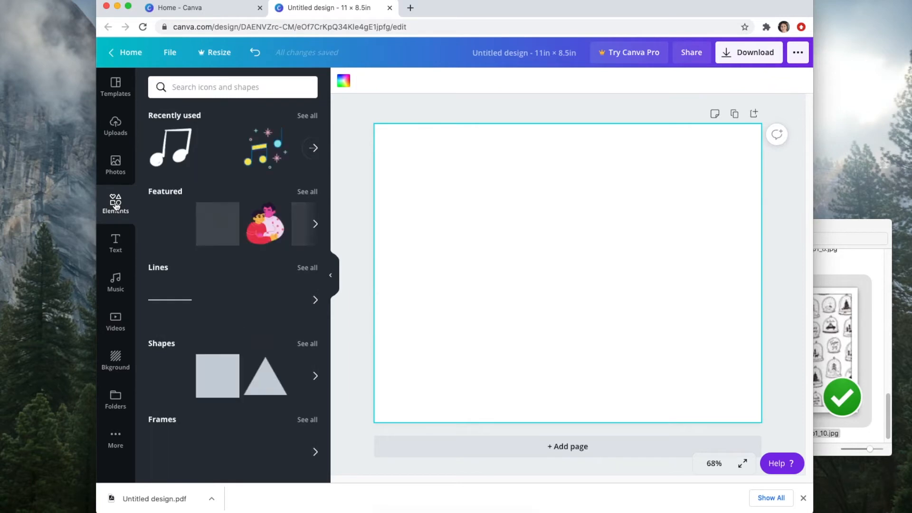
left_click(115, 203)
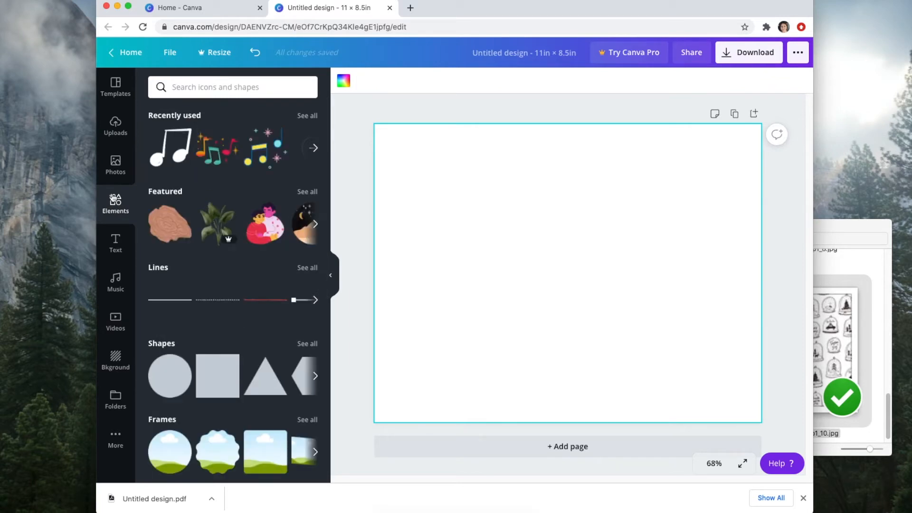
scroll("down", 3)
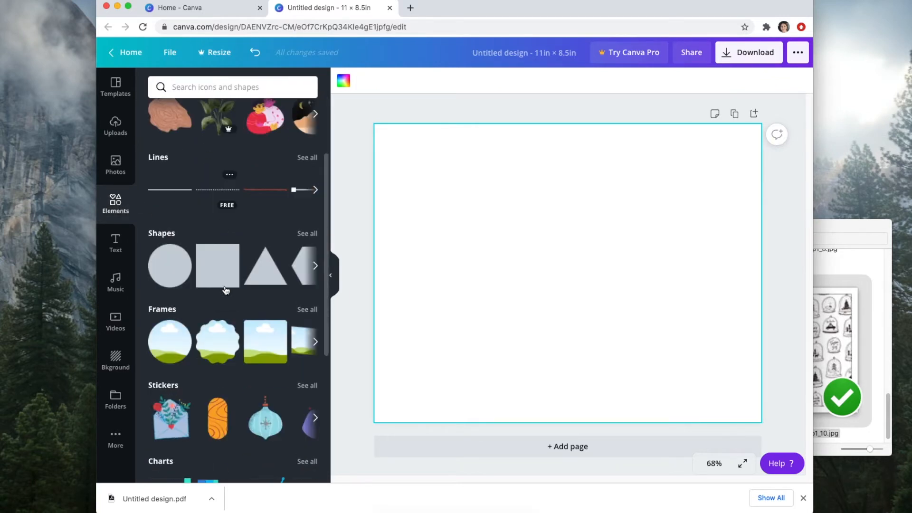
scroll("down", 3)
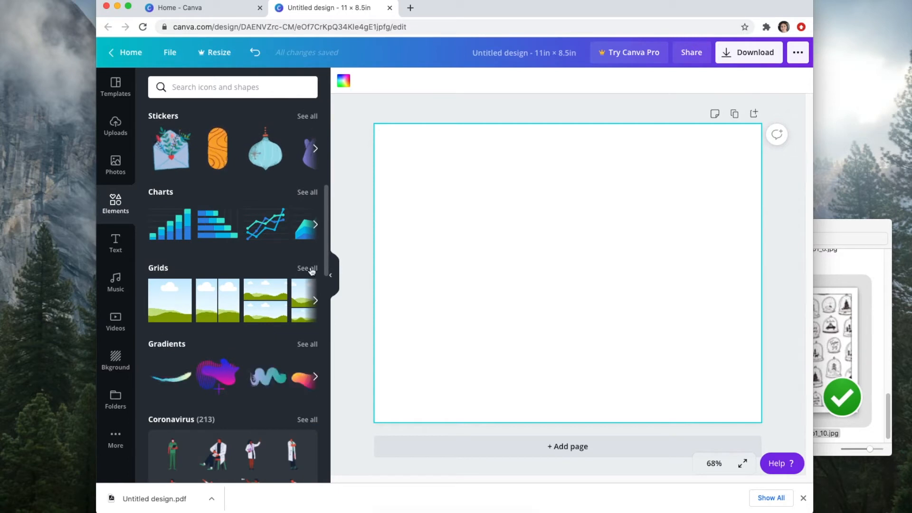
left_click(307, 268)
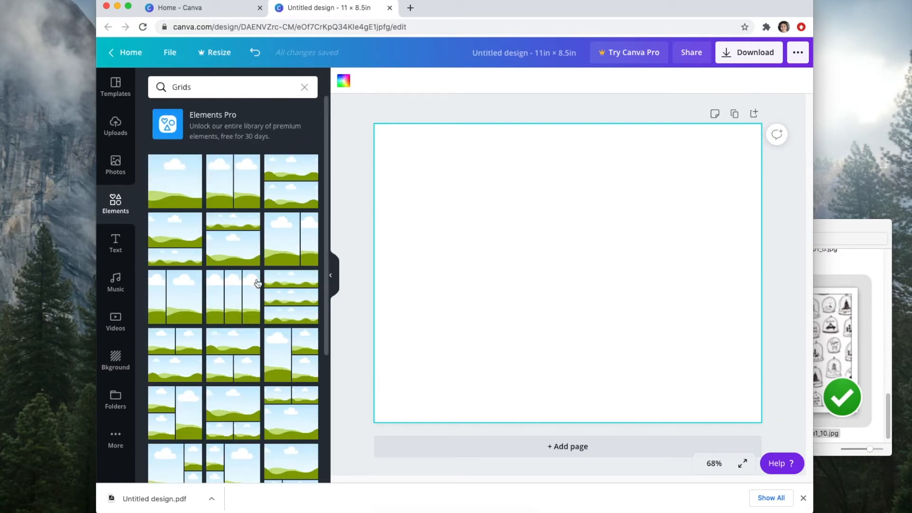
mouse_move(228, 148)
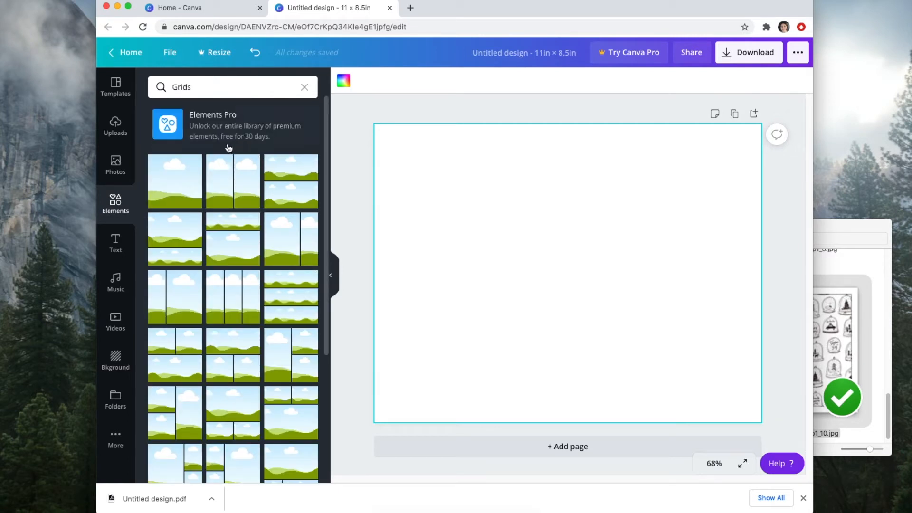
scroll("down", 3)
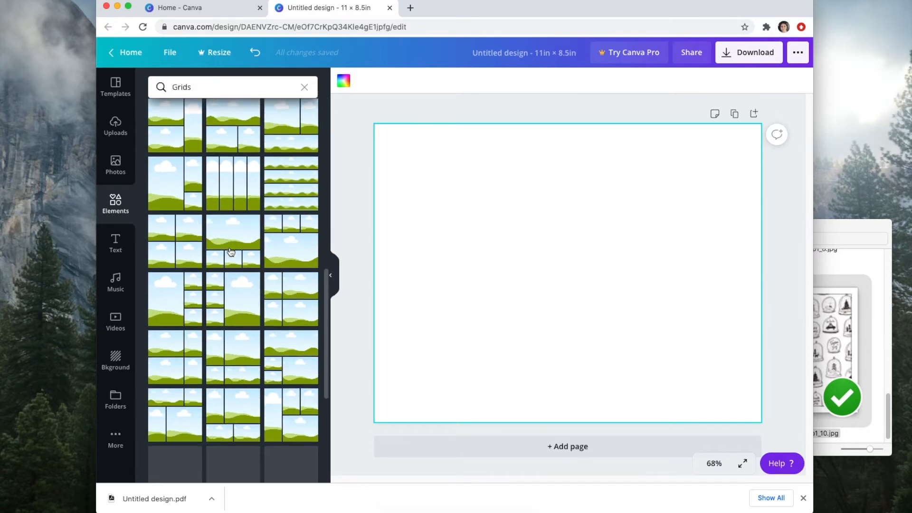
scroll("down", 3)
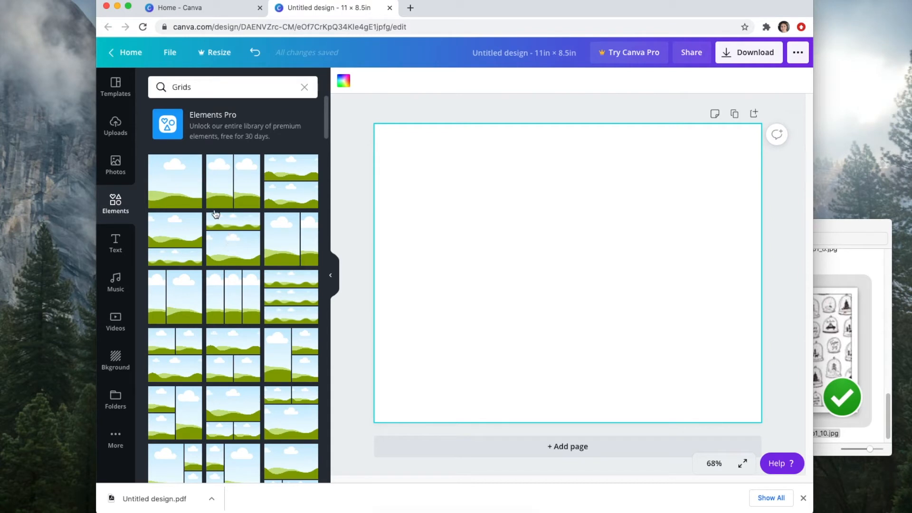
mouse_move(199, 277)
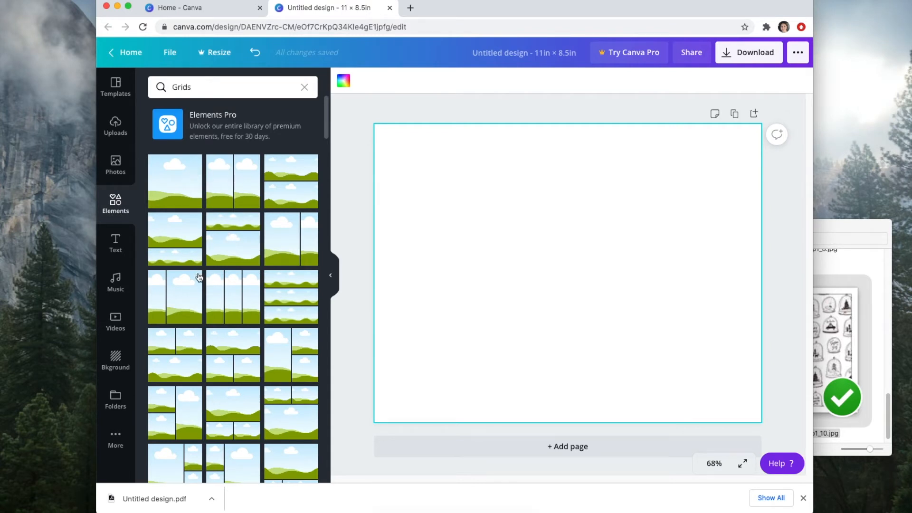
scroll("down", 3)
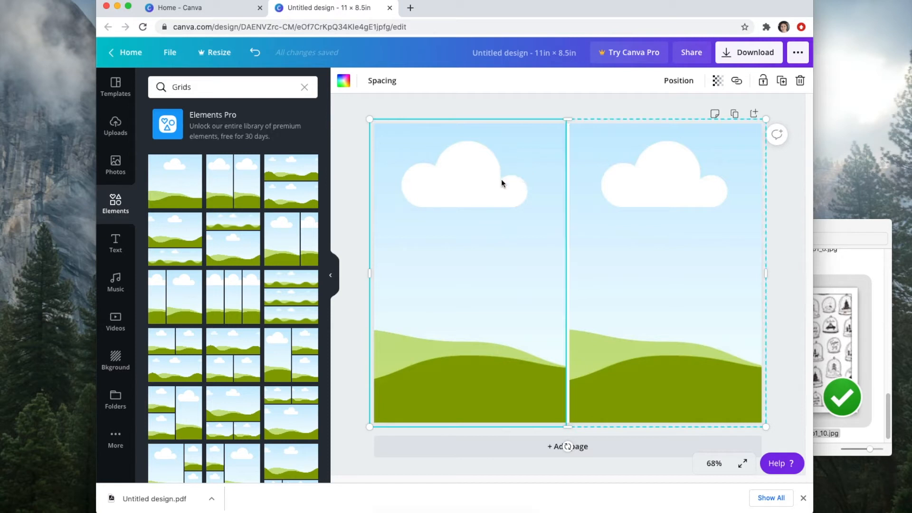
Show the Grid spacing setting for the two-column grid, currently at 10.
left_click(382, 79)
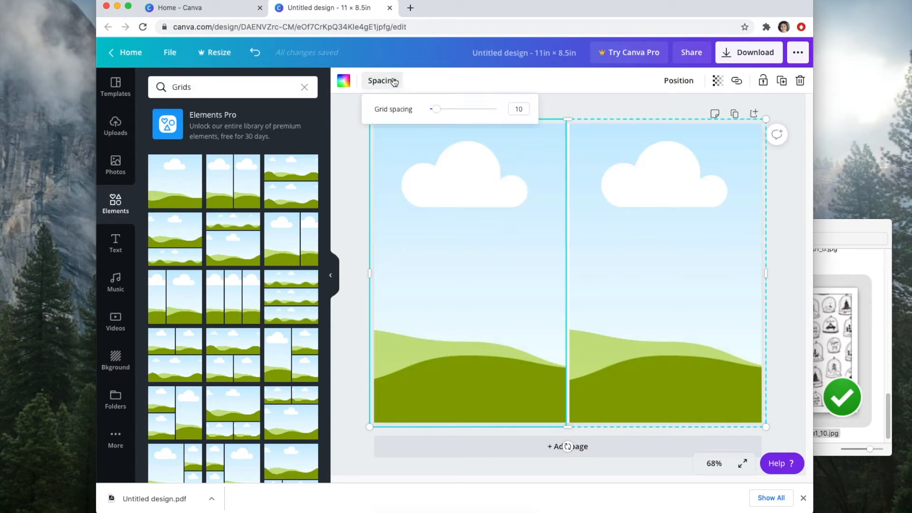
mouse_move(435, 109)
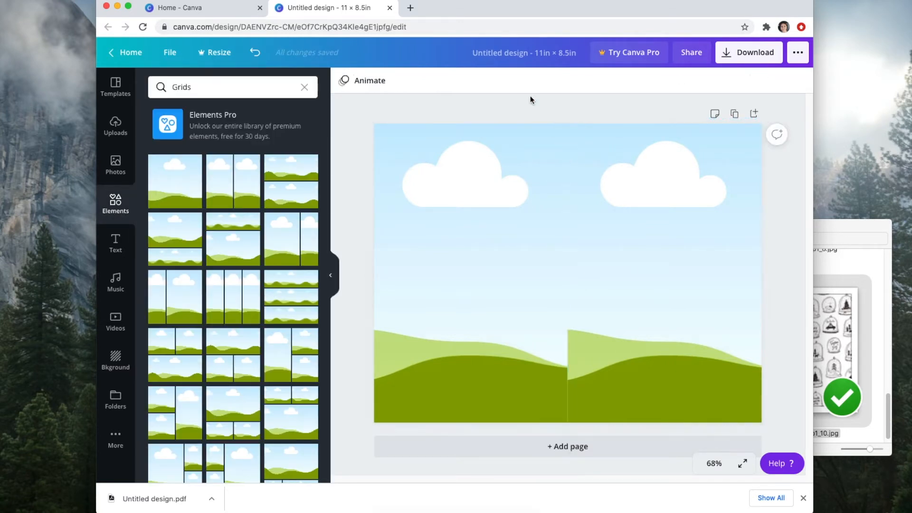
mouse_move(120, 154)
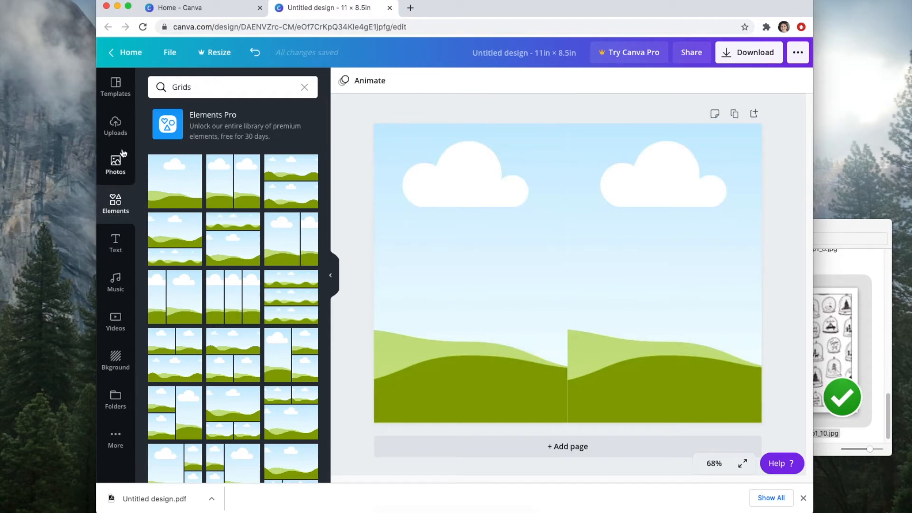
Fill the right grid panel with the pink plaid paper beside the falala script paper.
left_click(115, 126)
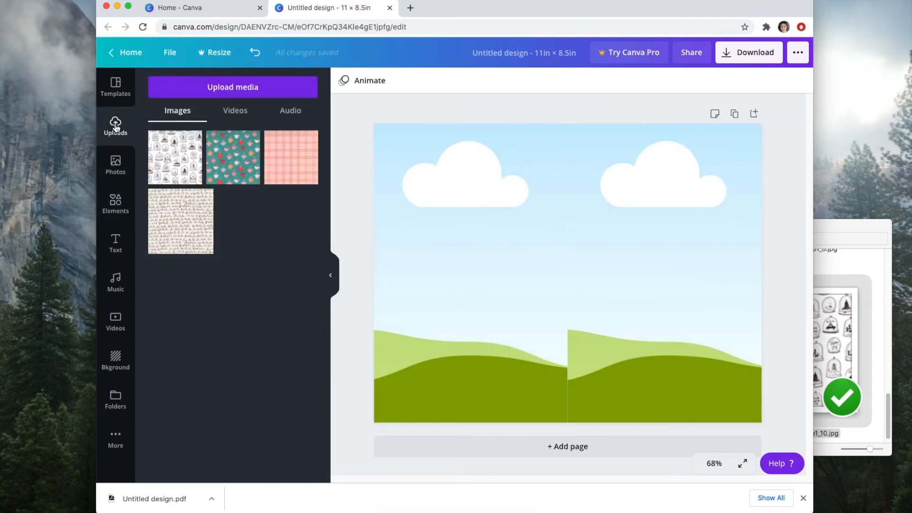
mouse_move(180, 221)
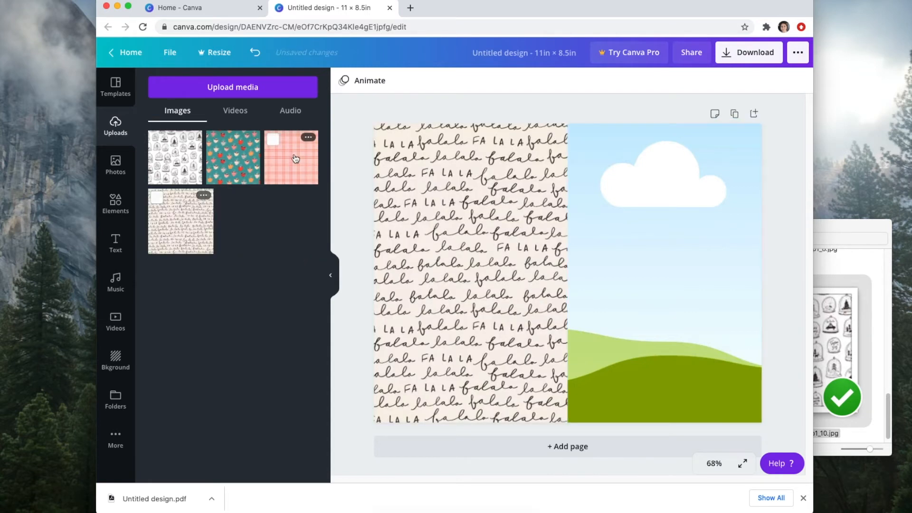
left_click(291, 157)
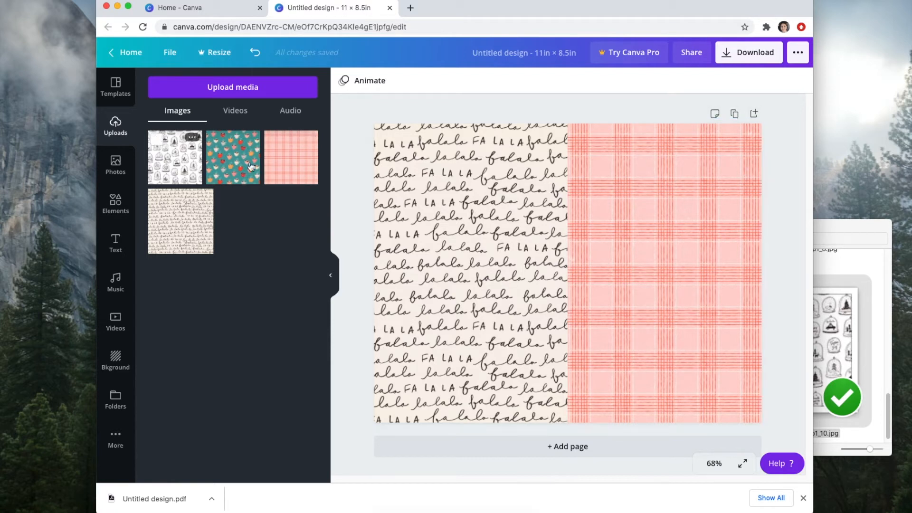
mouse_move(734, 113)
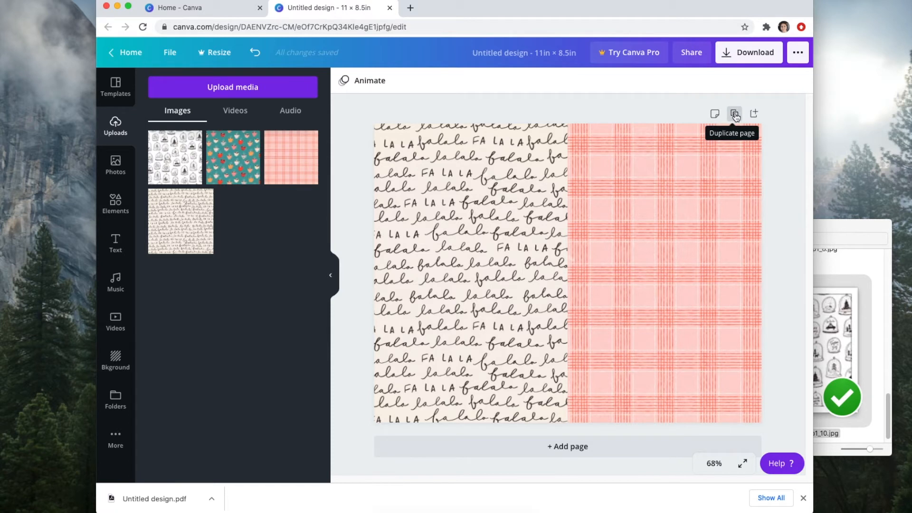
mouse_move(767, 115)
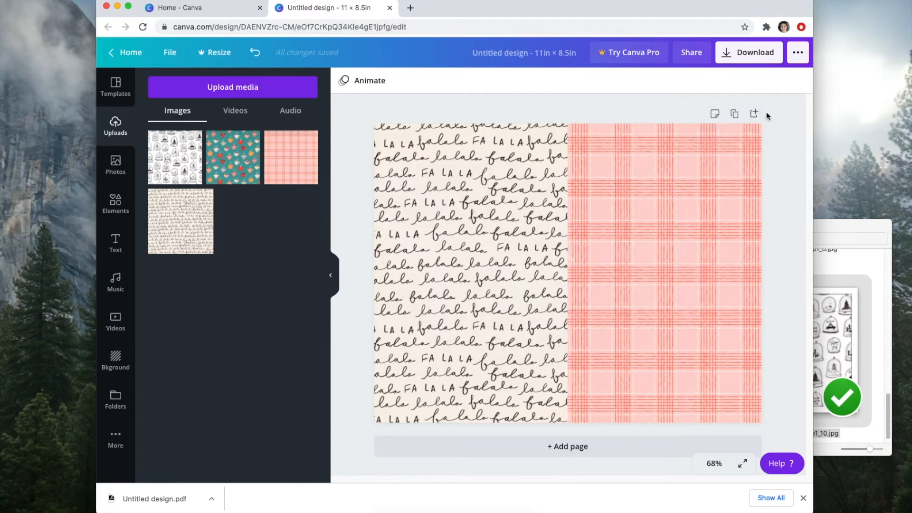
mouse_move(753, 114)
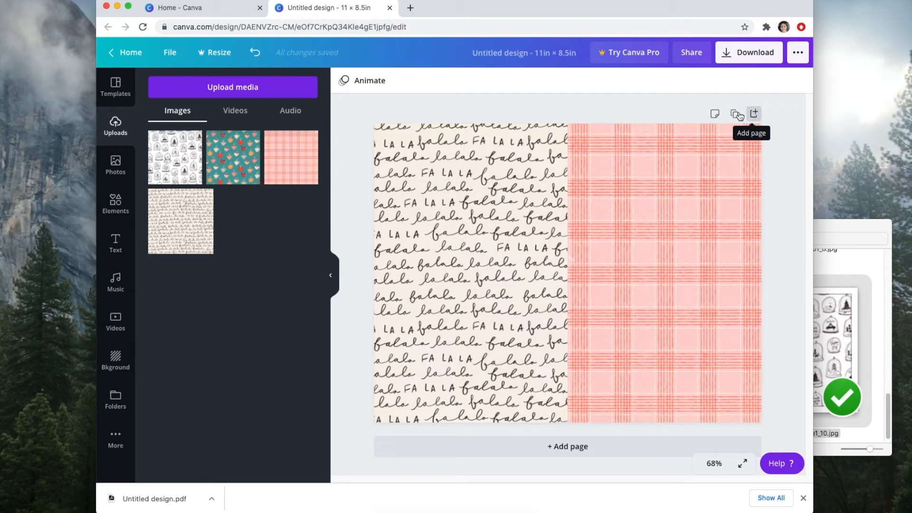
Duplicate the page and fill its panels with cocoa mug paper left and snow globe paper right.
left_click(753, 113)
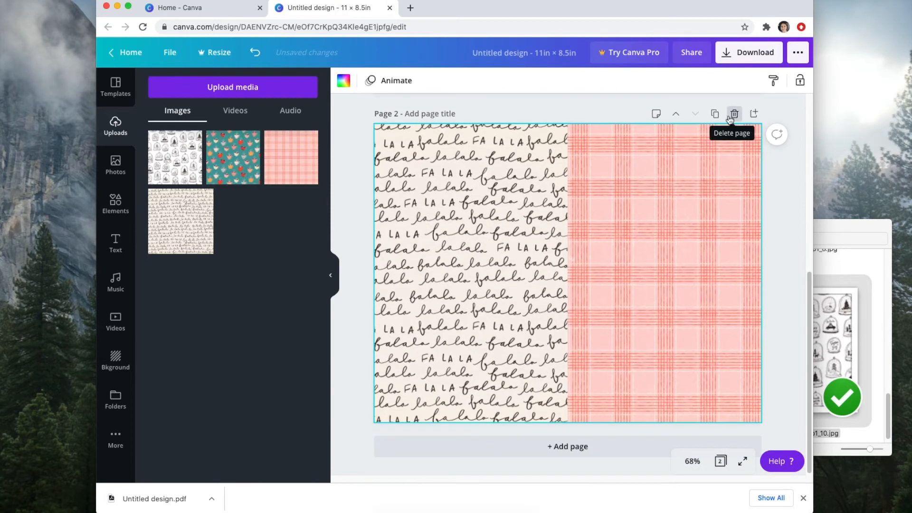
mouse_move(364, 175)
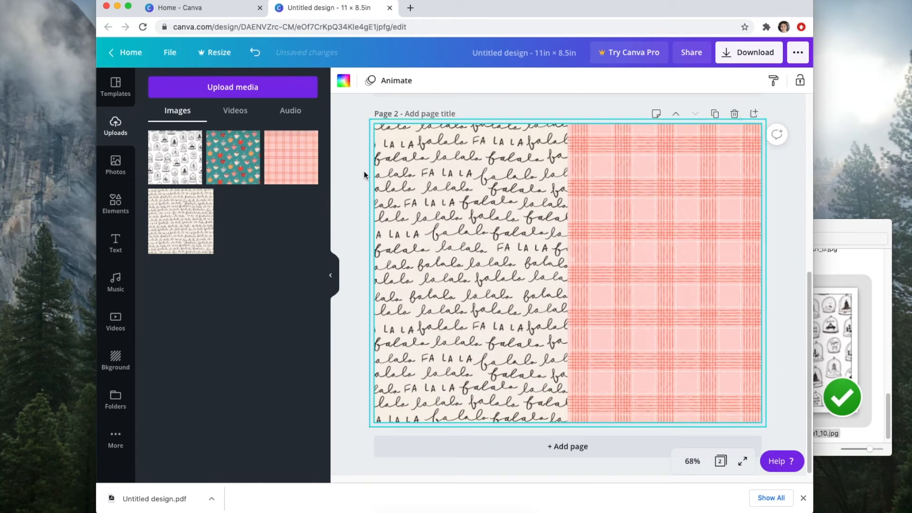
left_click(232, 158)
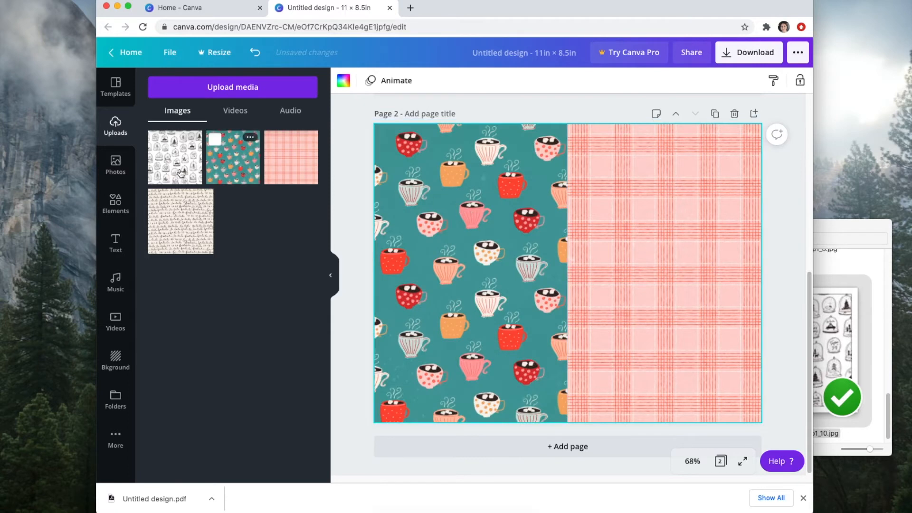
left_click(174, 157)
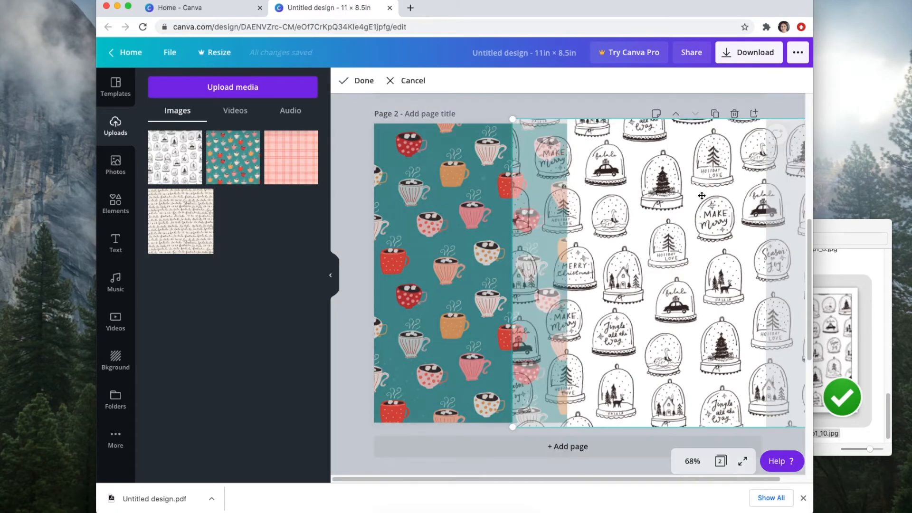
mouse_move(677, 182)
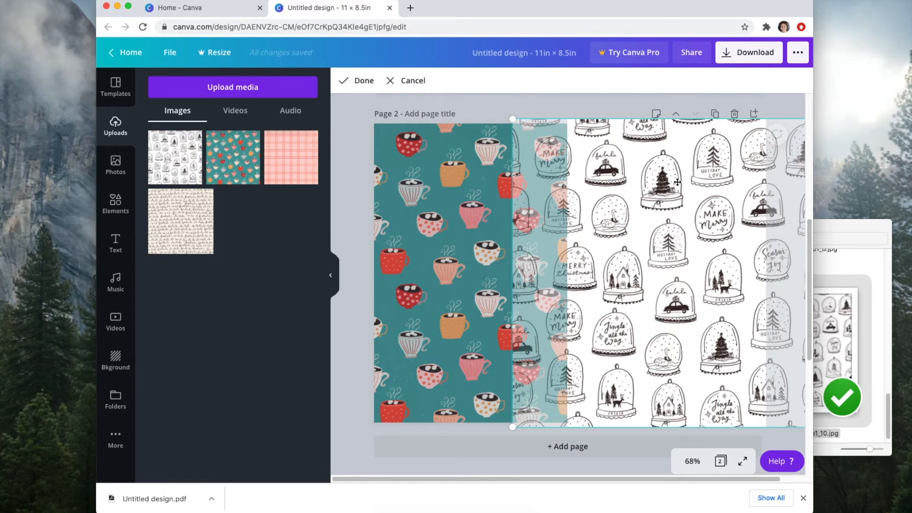
mouse_move(518, 207)
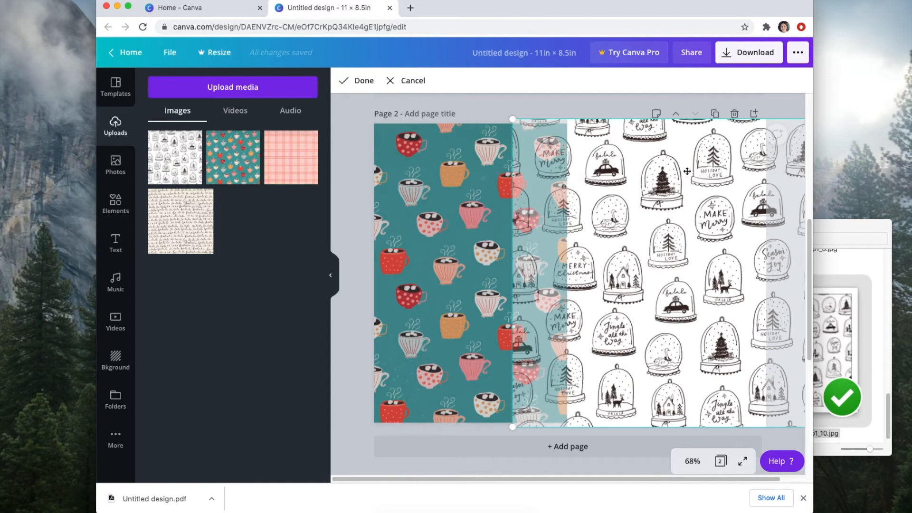
mouse_move(585, 168)
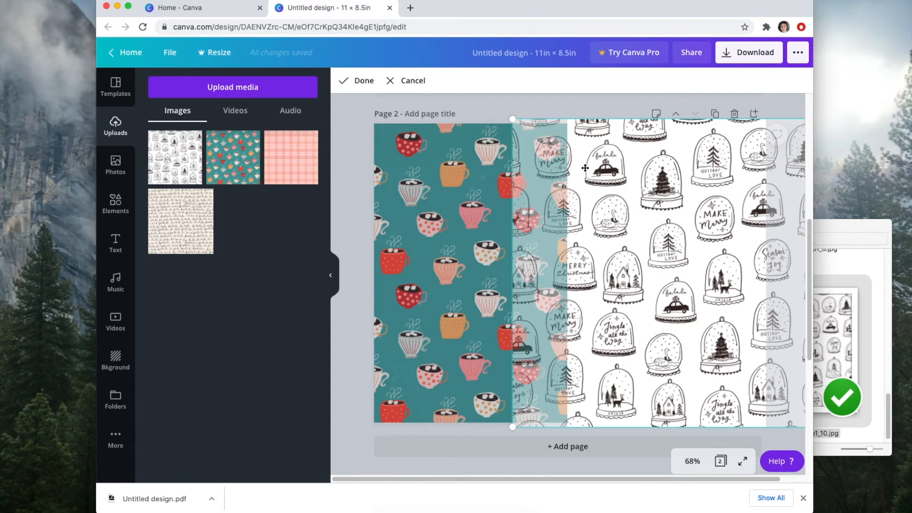
mouse_move(513, 119)
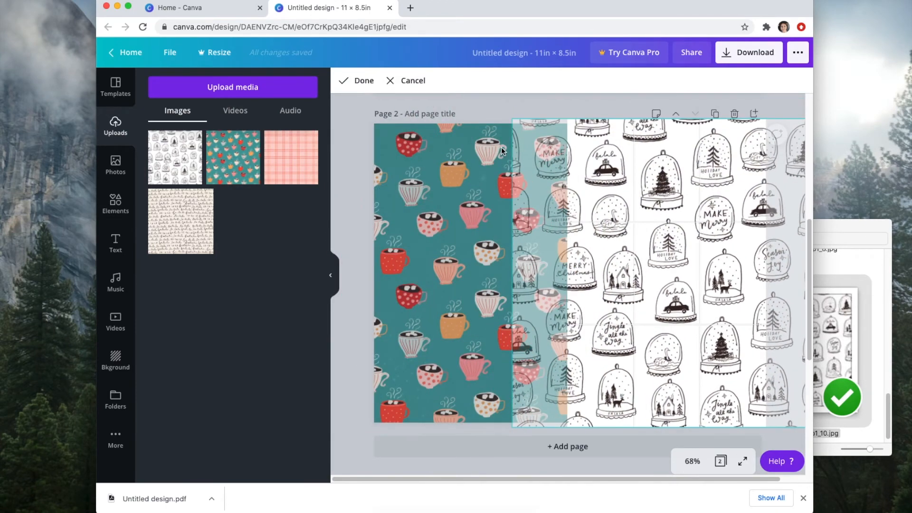
left_click(356, 80)
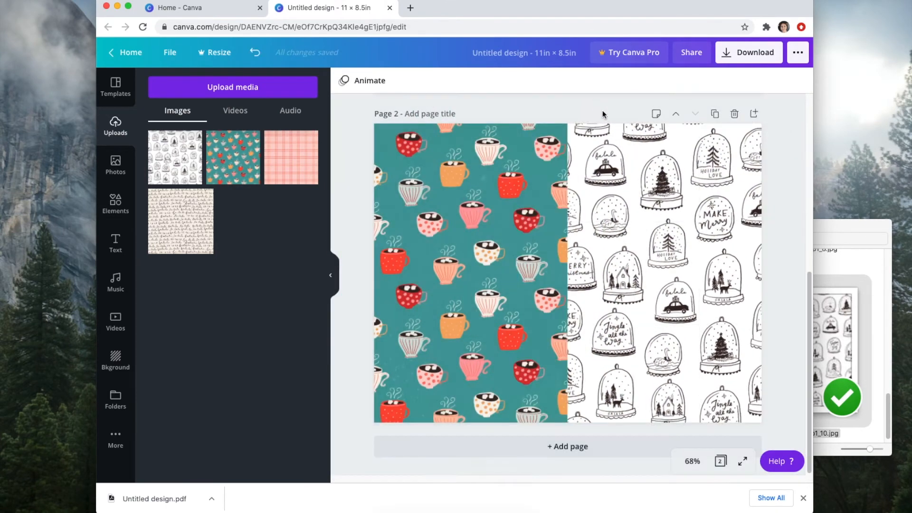
Reduce the design to a single page holding a 2×2 placeholder grid.
left_click(630, 246)
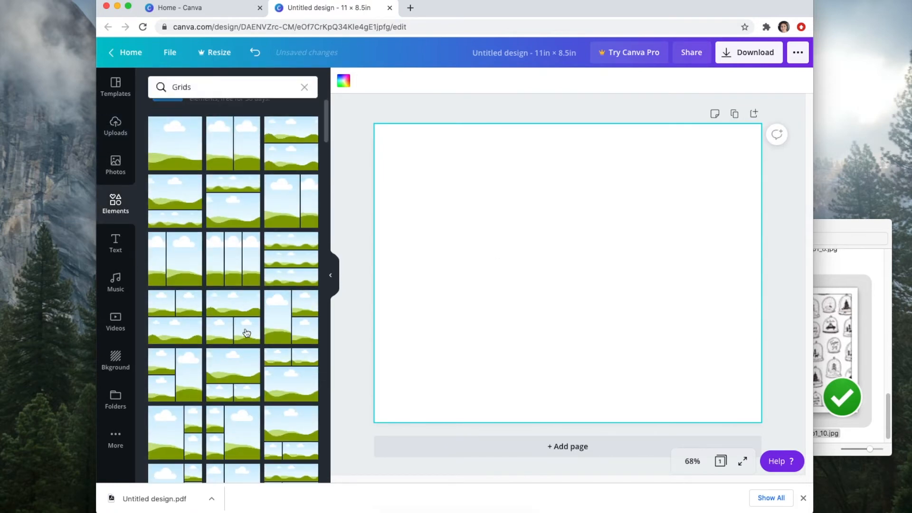
scroll("down", 3)
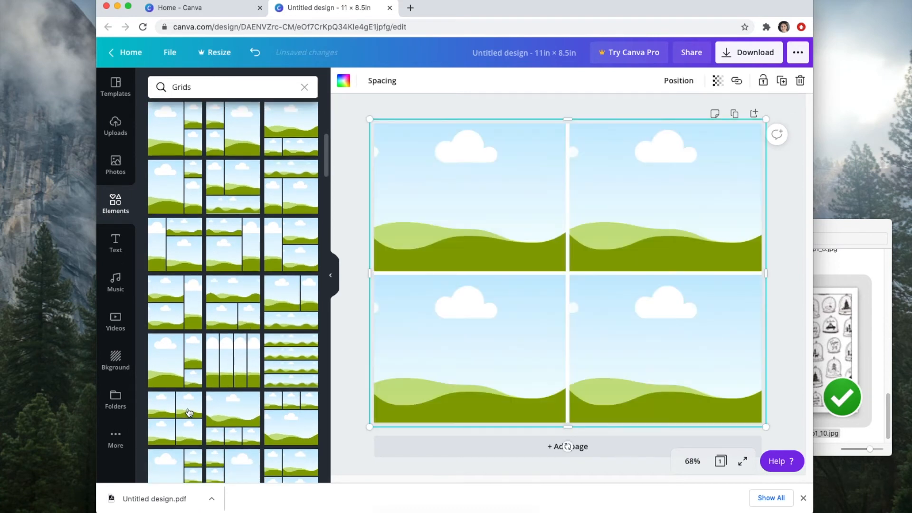
Fill the four grid panels with snow globe, cocoa mug, pink plaid and falala script papers.
left_click(382, 79)
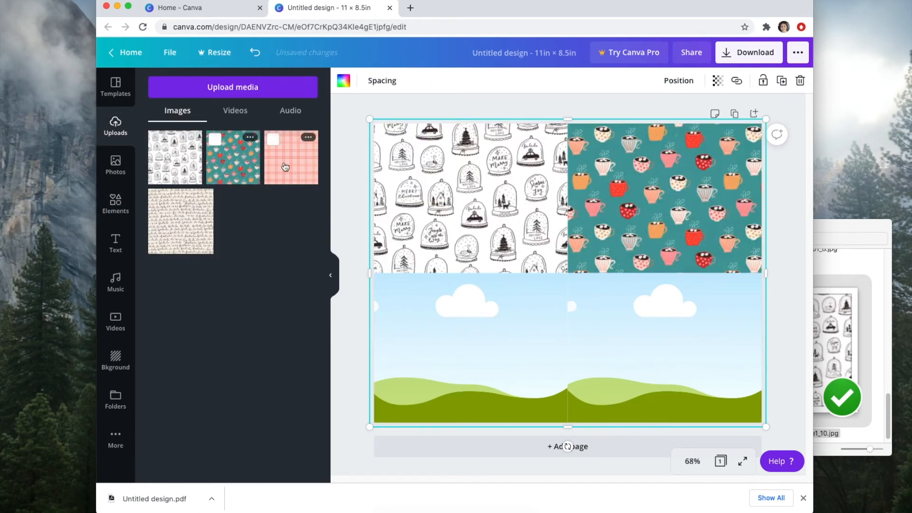
left_click(291, 157)
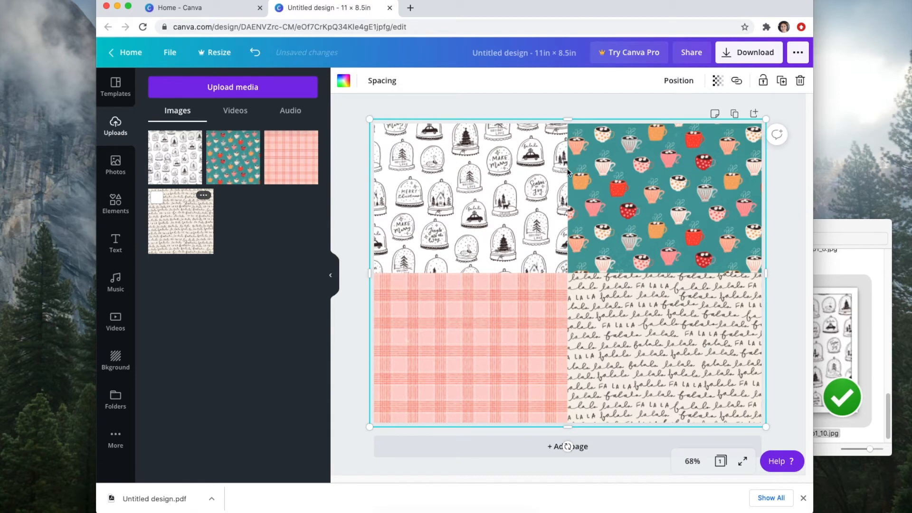
mouse_move(512, 209)
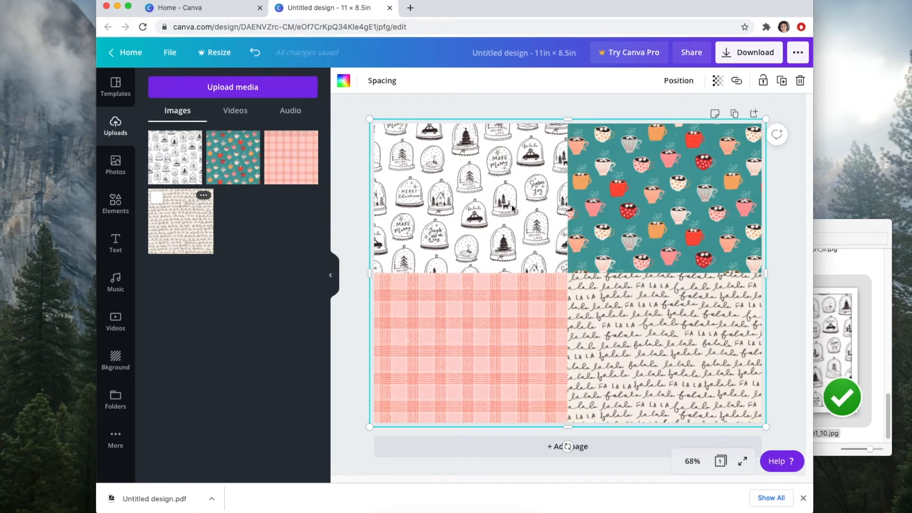
mouse_move(523, 392)
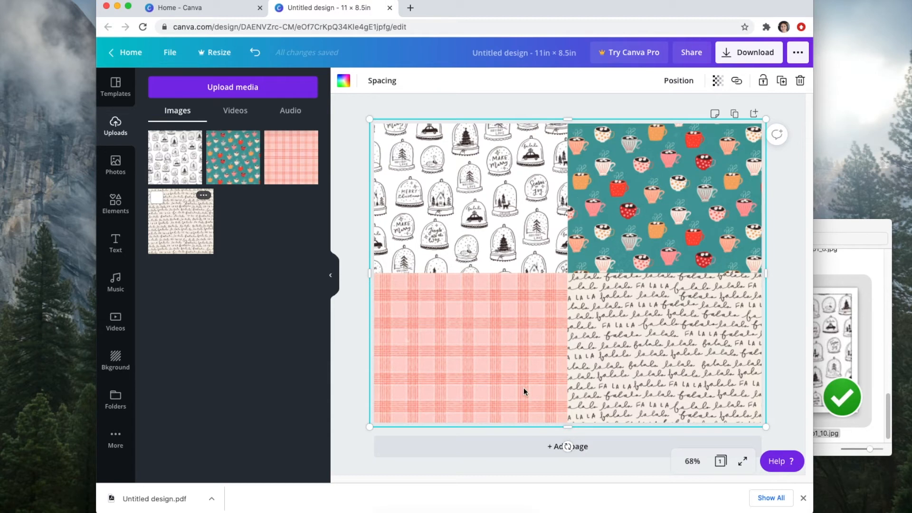
mouse_move(517, 154)
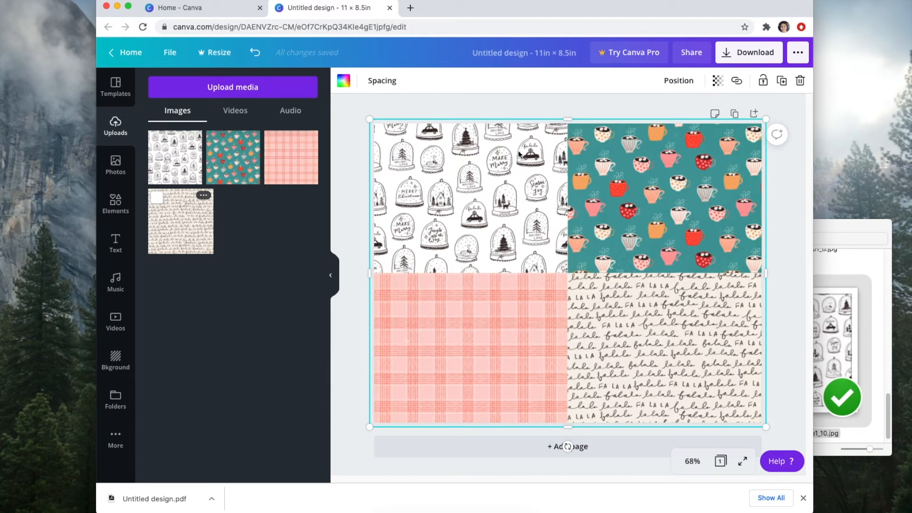
mouse_move(498, 151)
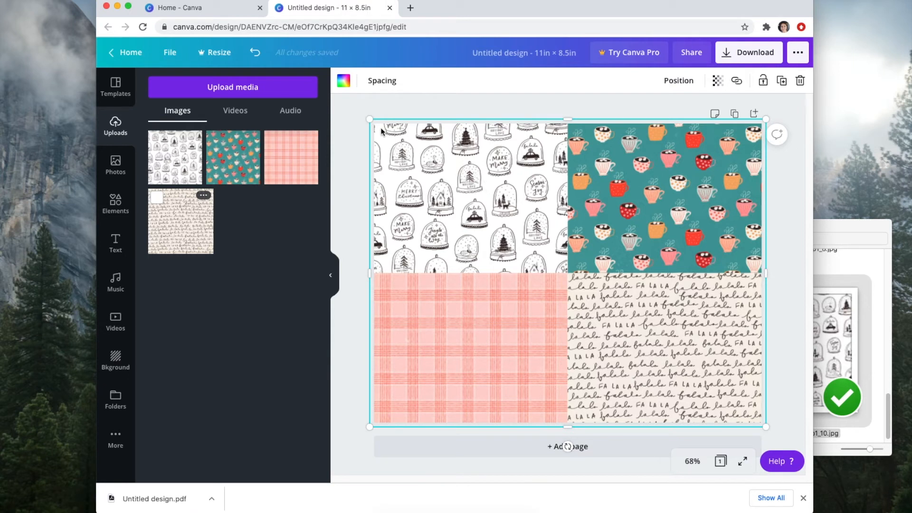
mouse_move(413, 126)
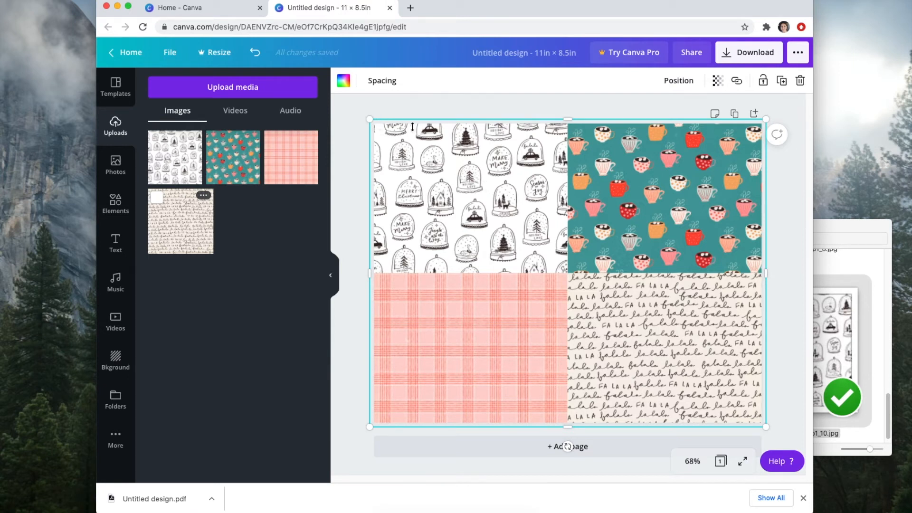
mouse_move(376, 228)
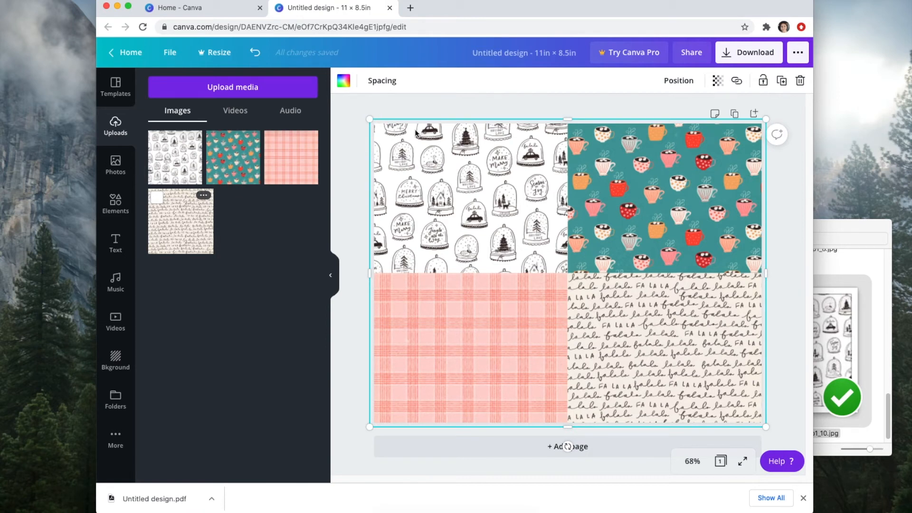
mouse_move(437, 224)
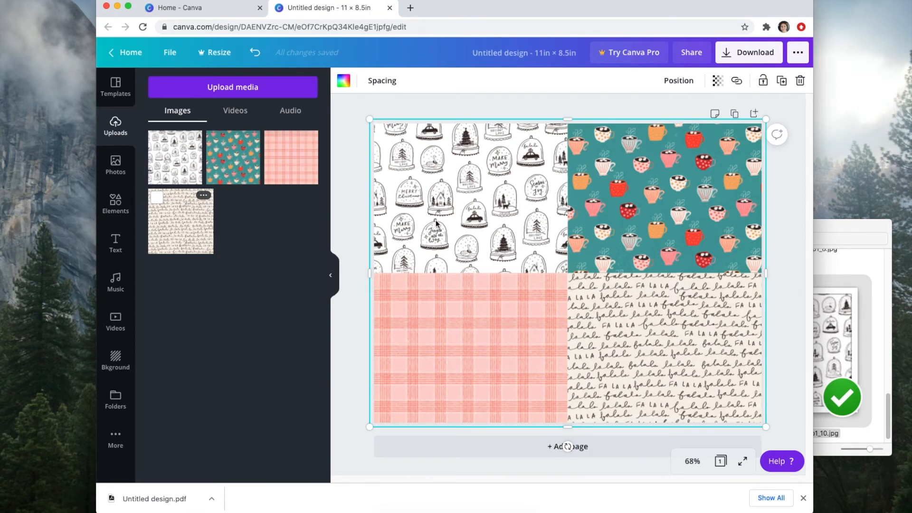
mouse_move(561, 225)
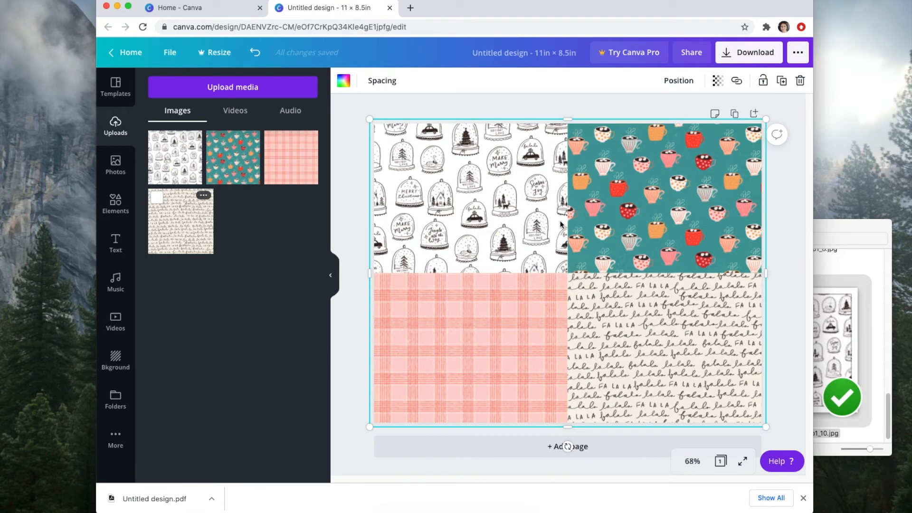
mouse_move(514, 160)
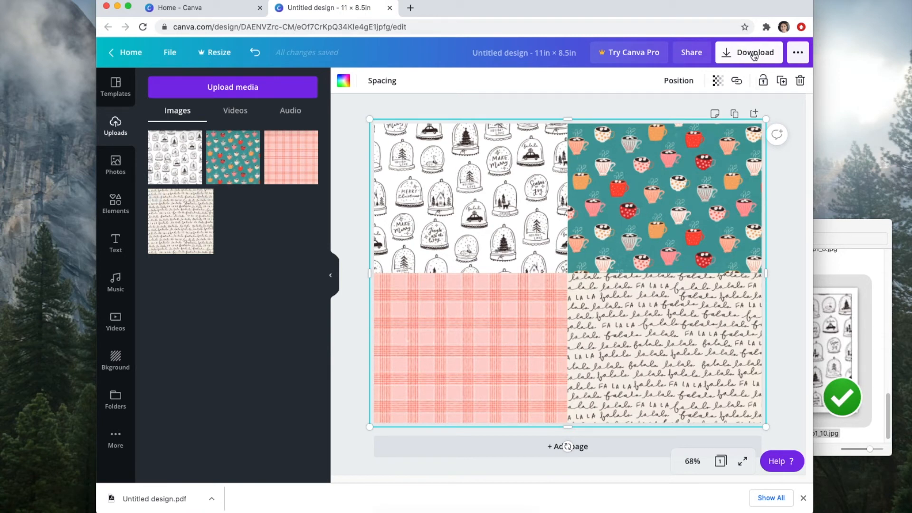
Export the four-panel holiday paper design as a PDF Print file instead of PNG.
left_click(754, 53)
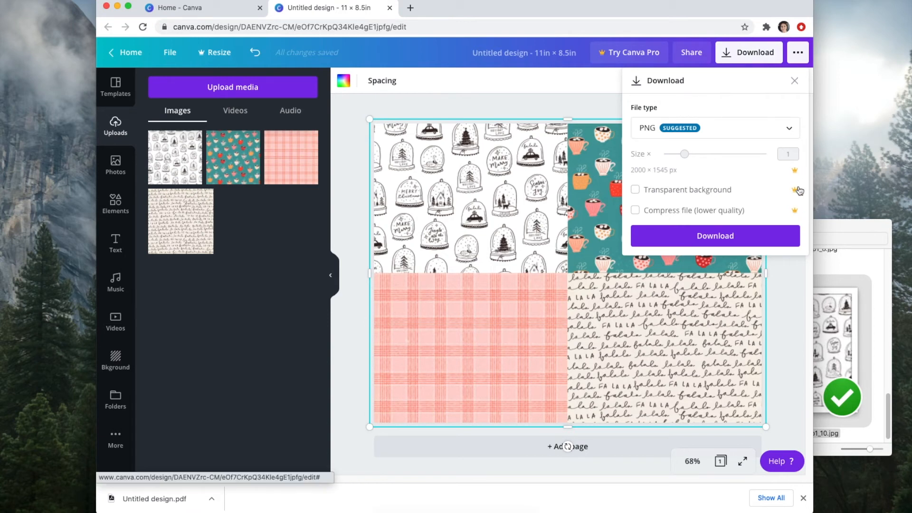
mouse_move(794, 191)
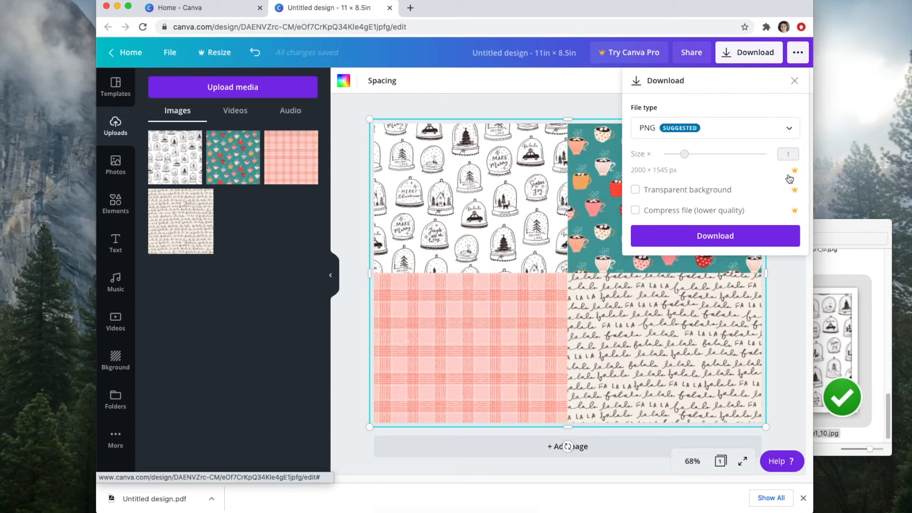
mouse_move(587, 97)
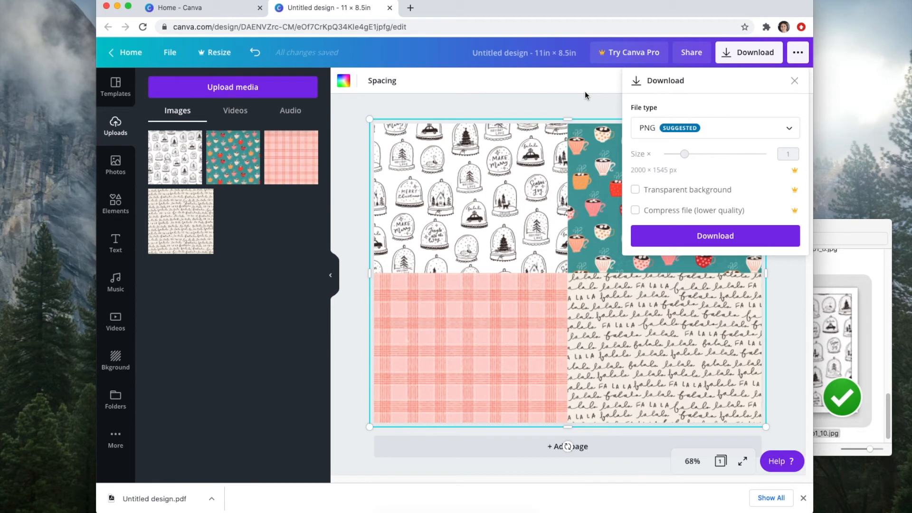
mouse_move(626, 66)
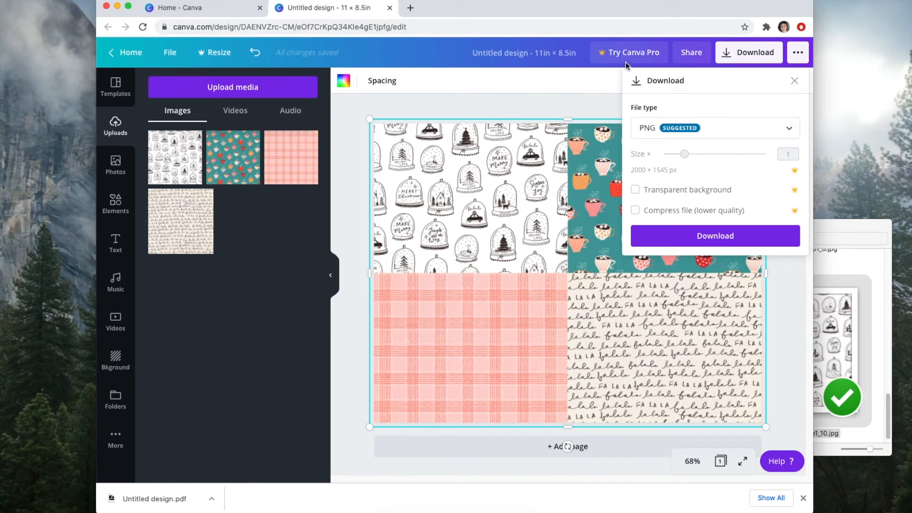
mouse_move(574, 111)
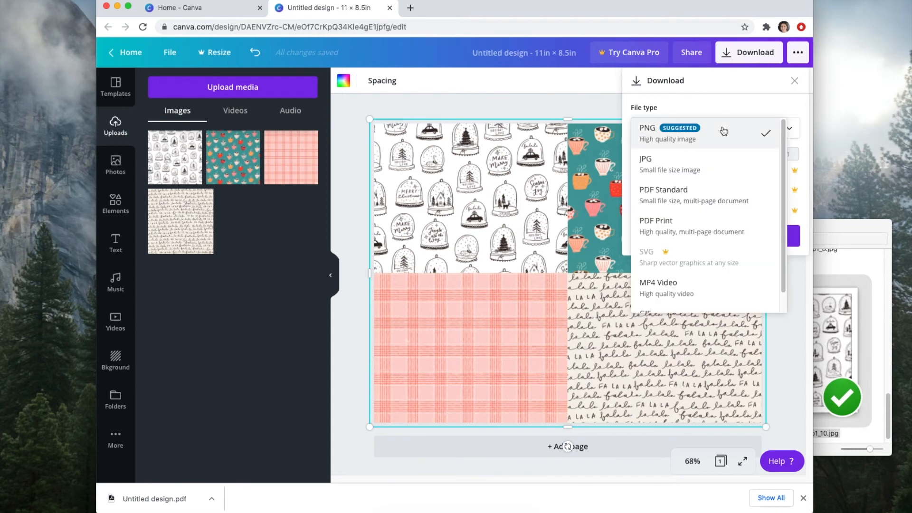
mouse_move(672, 229)
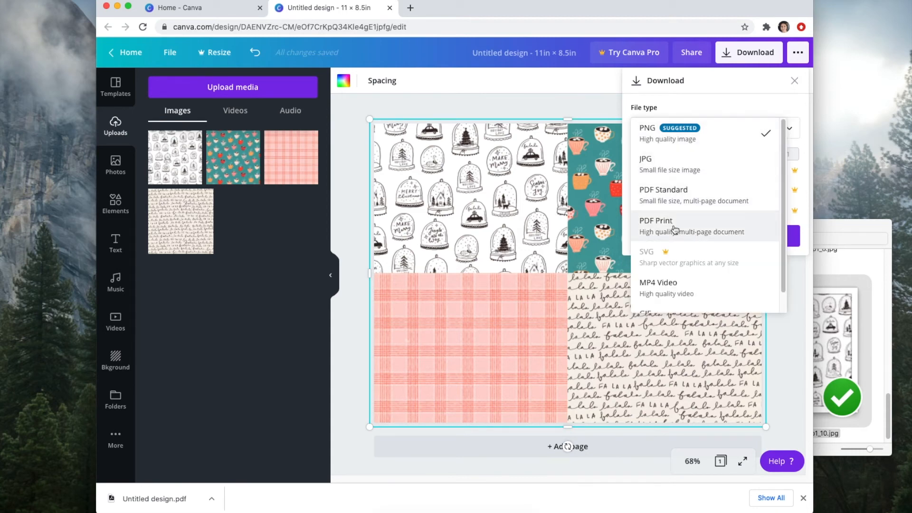
left_click(656, 225)
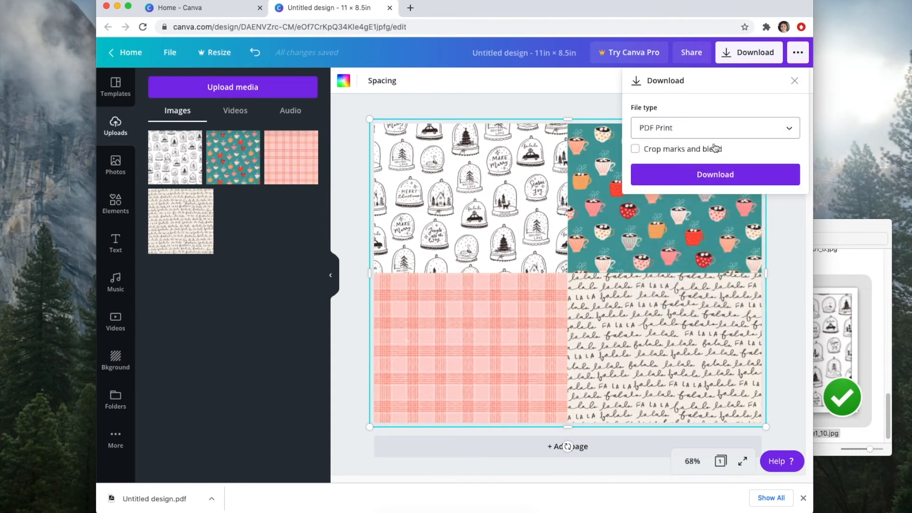
left_click(714, 174)
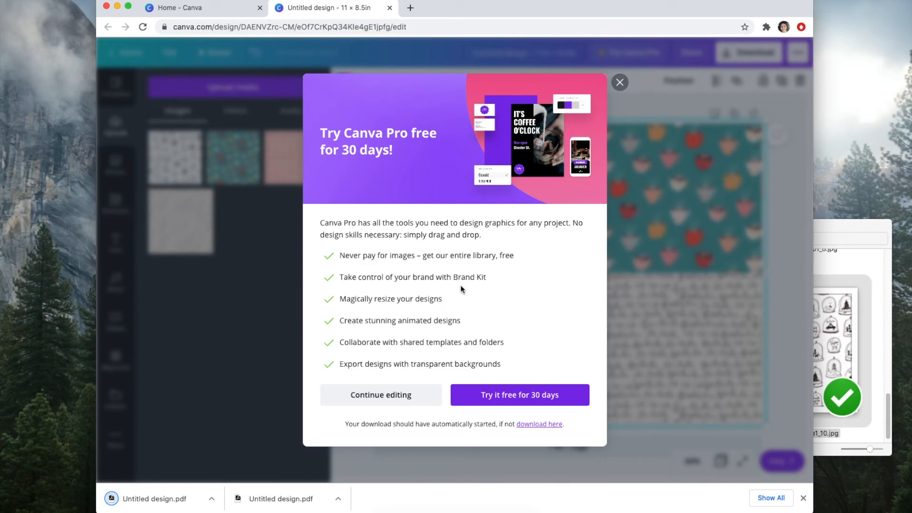
mouse_move(620, 82)
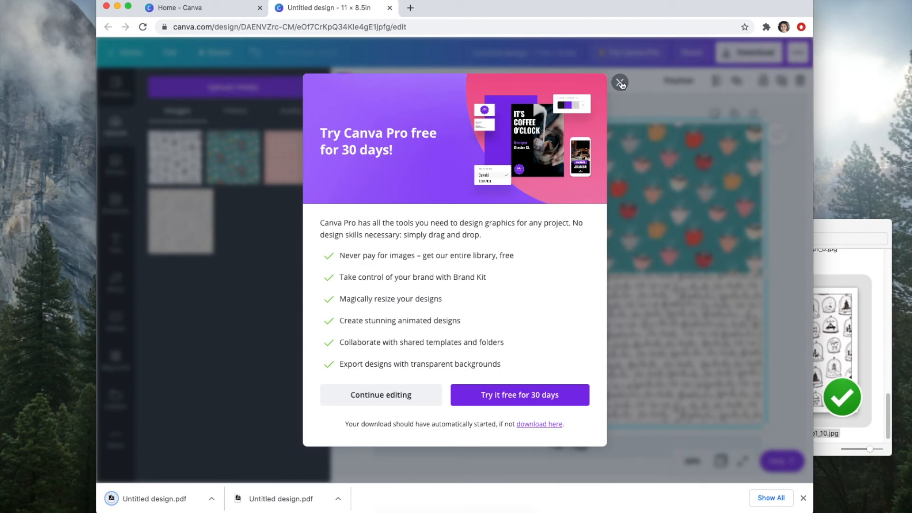
Dismiss the Try Canva Pro offer and move the downloaded PDF into its Finder folder.
left_click(620, 82)
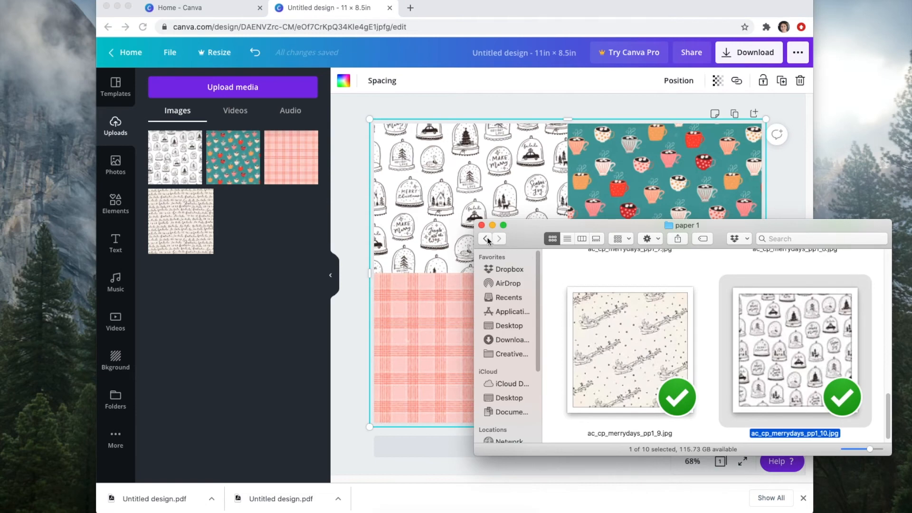
left_click(484, 238)
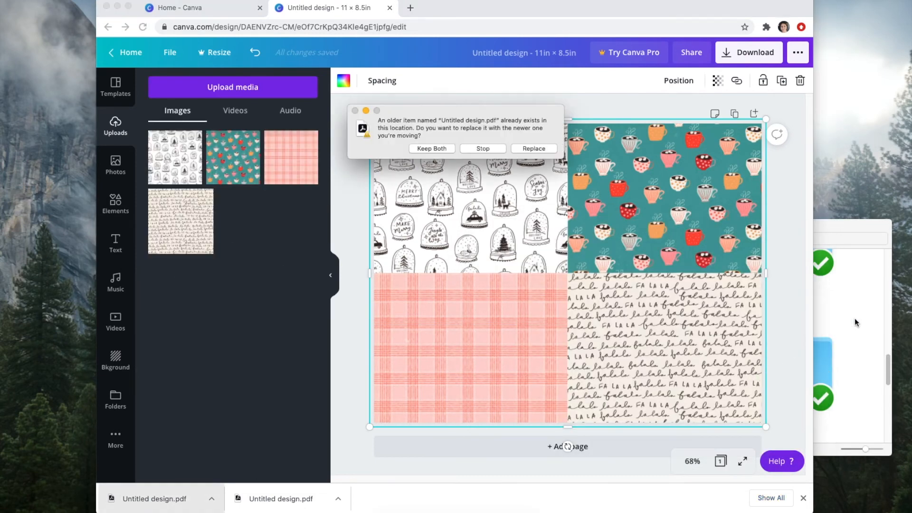
mouse_move(539, 193)
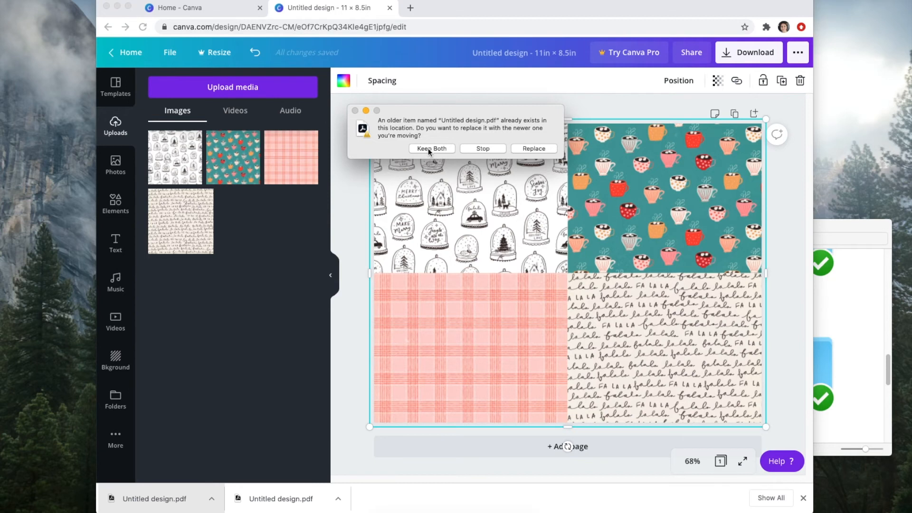
mouse_move(427, 157)
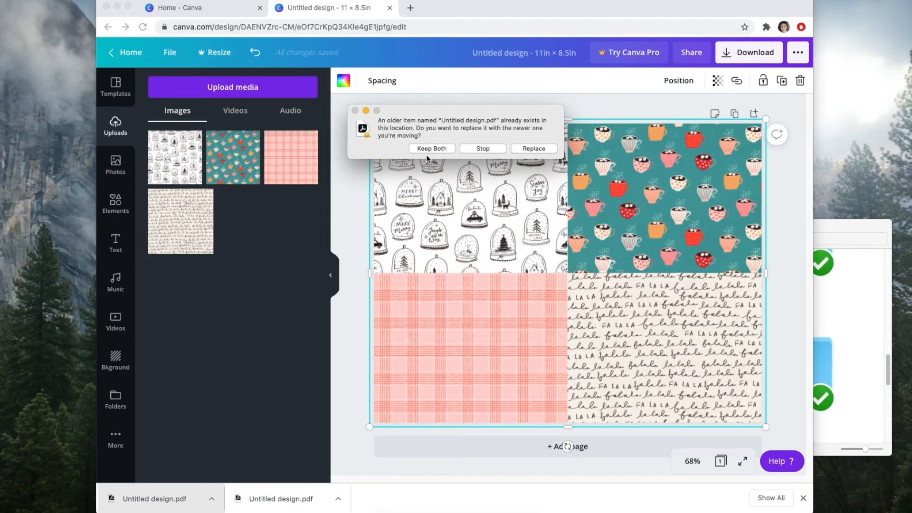
mouse_move(636, 66)
type("4x4 Paper")
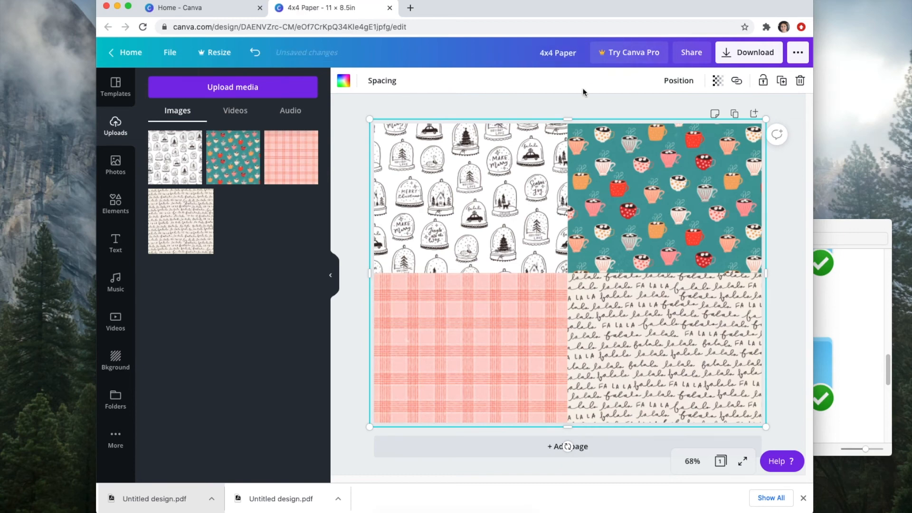
Download the renamed '4x4 Paper' design again as a PDF Print file.
left_click(755, 52)
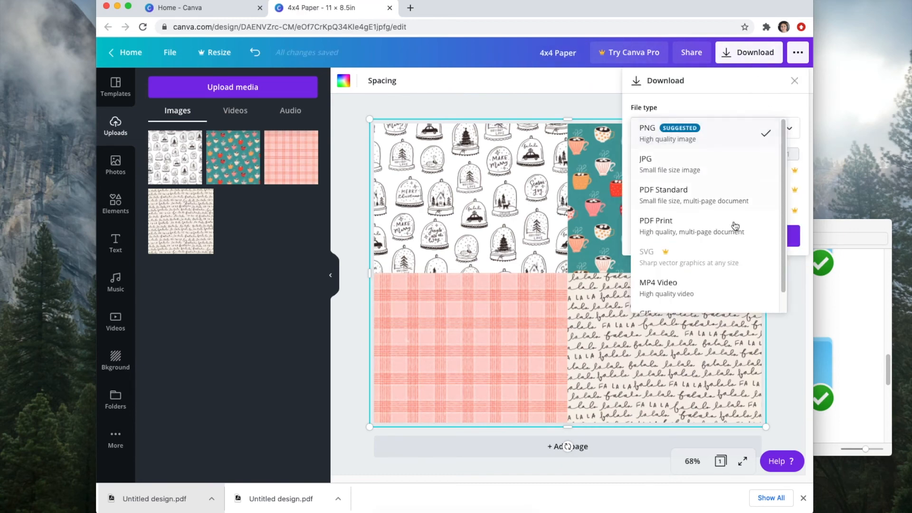
left_click(655, 226)
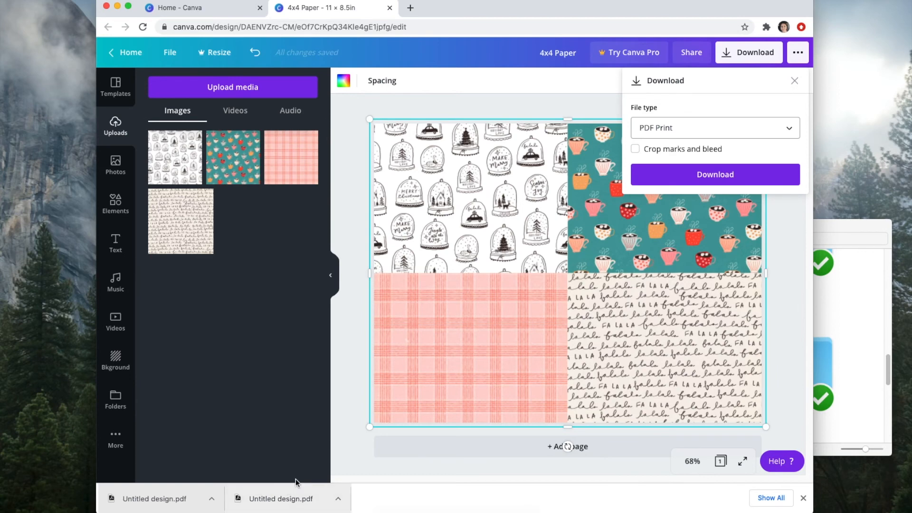
left_click(714, 174)
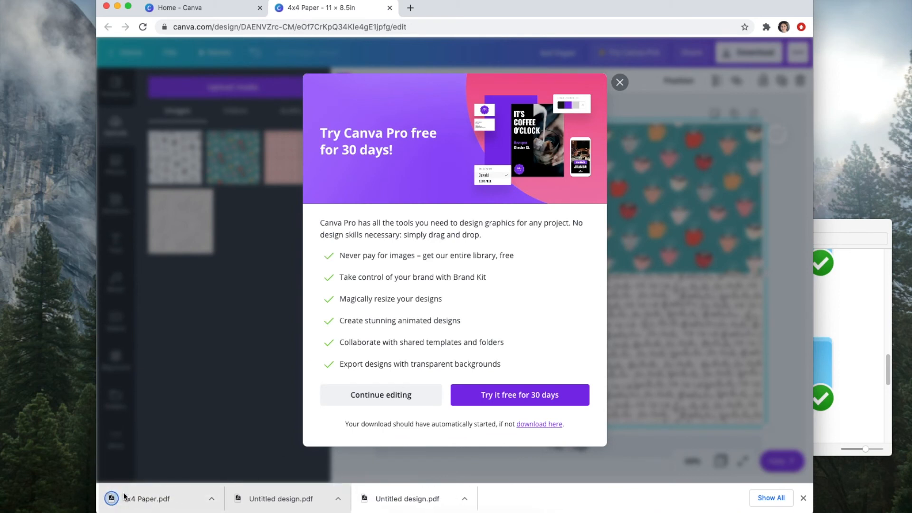
mouse_move(852, 318)
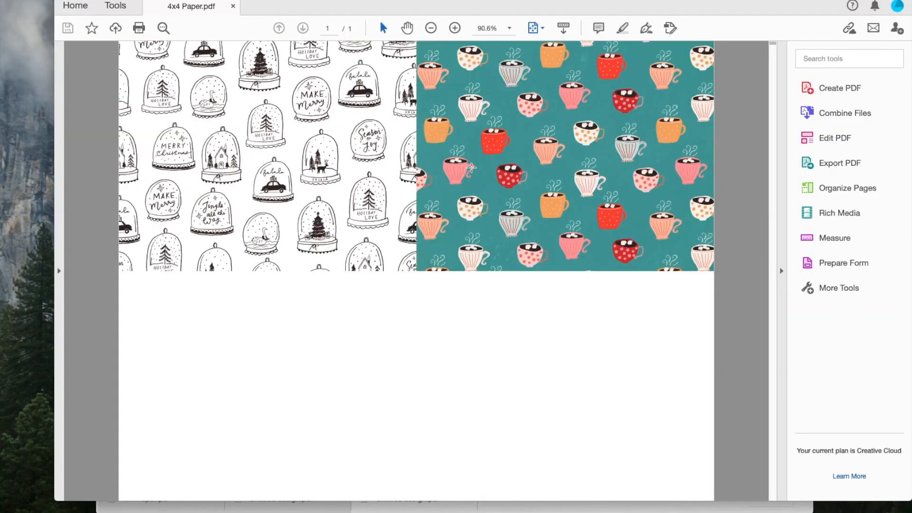
Bring up Acrobat's print settings for 4x4 Paper.pdf and select the custom scale of 100%.
left_click(74, 6)
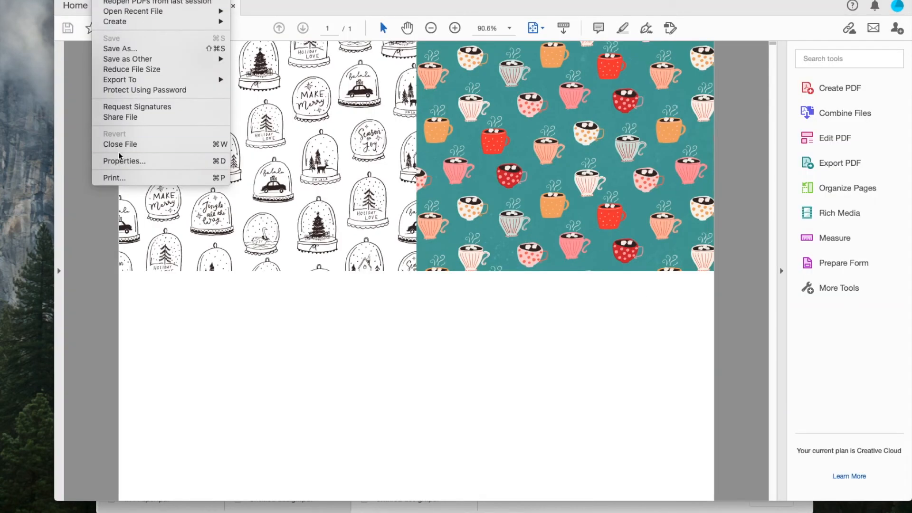
mouse_move(139, 178)
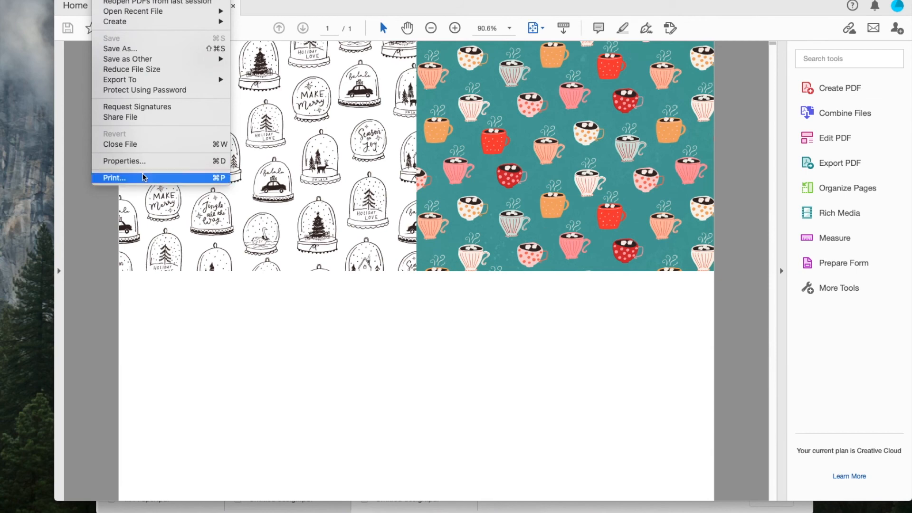
left_click(115, 177)
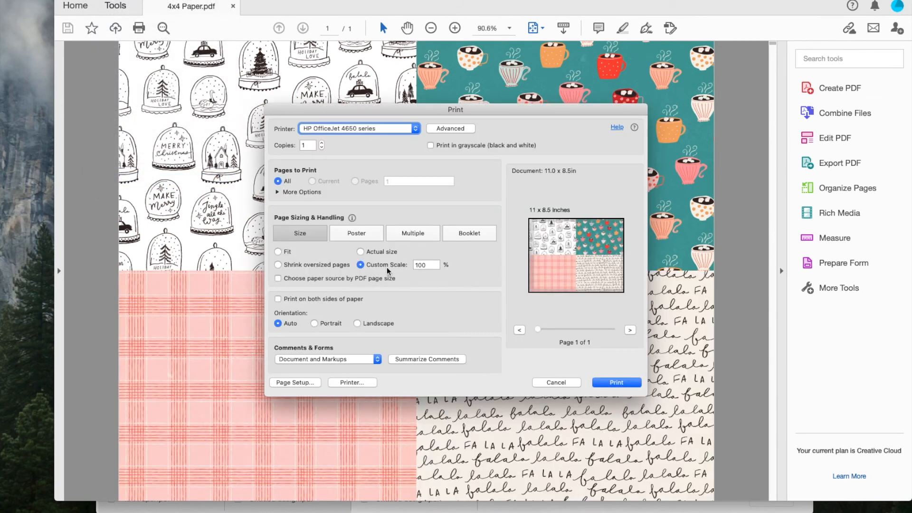
mouse_move(383, 154)
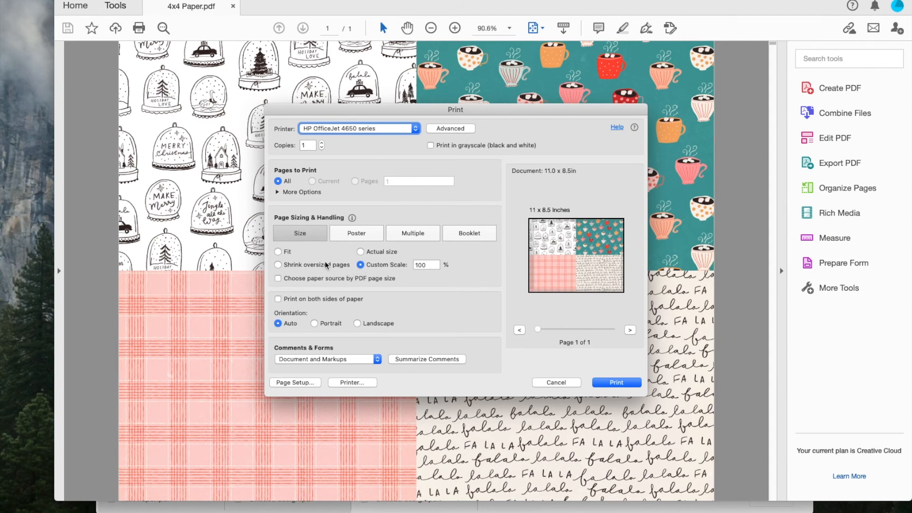
mouse_move(376, 353)
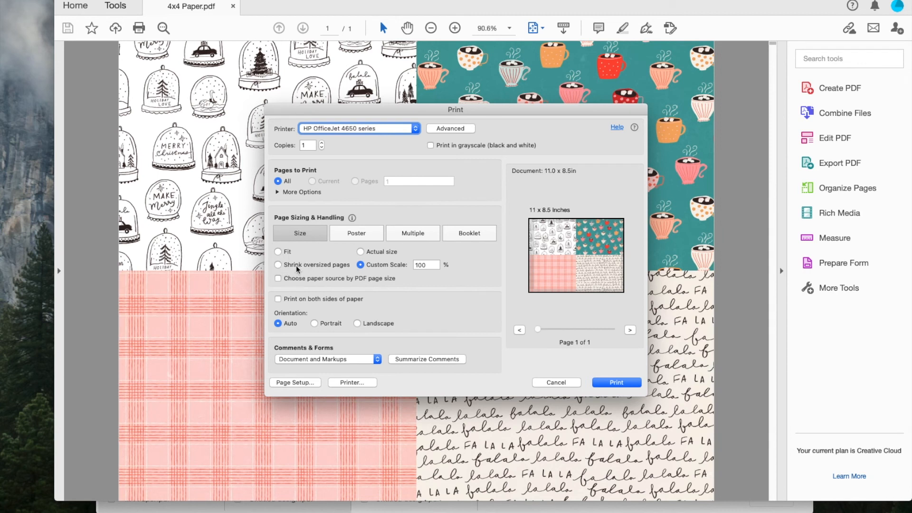
mouse_move(410, 268)
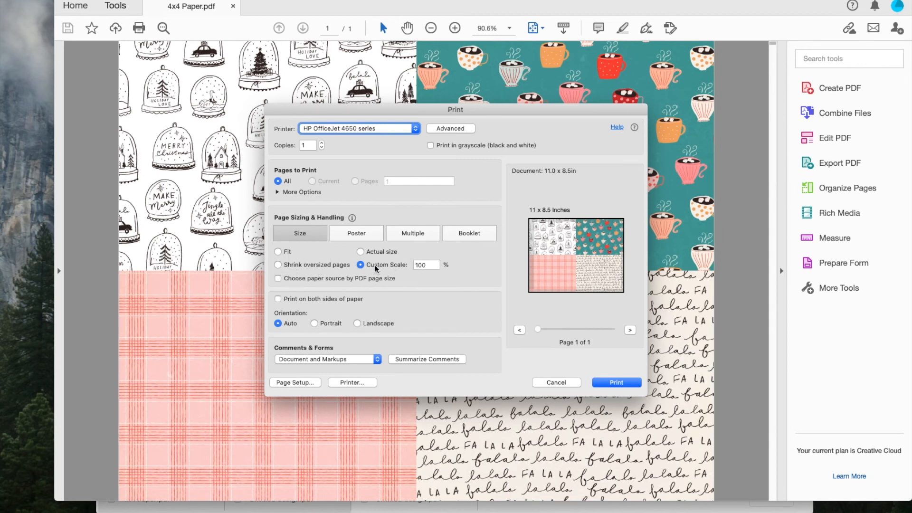
left_click(426, 265)
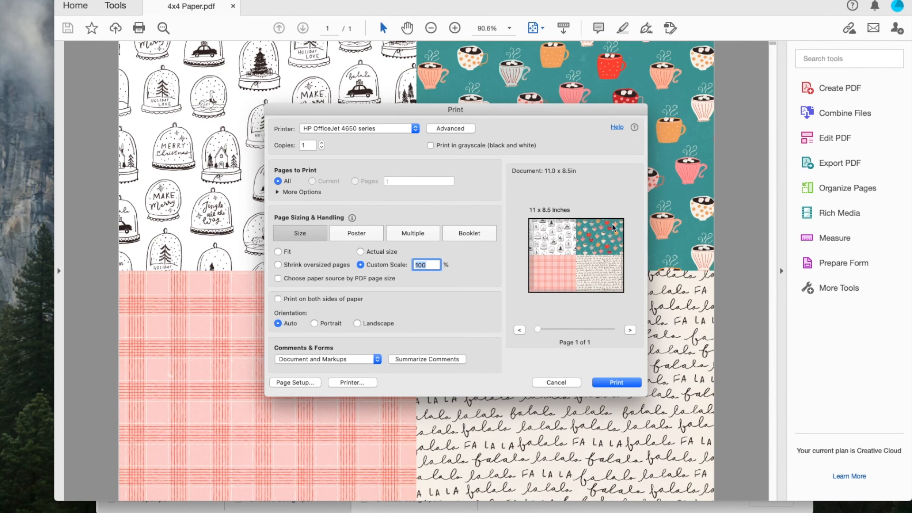
Try a custom print scale of 125% and return to the scale value to adjust it.
type("125")
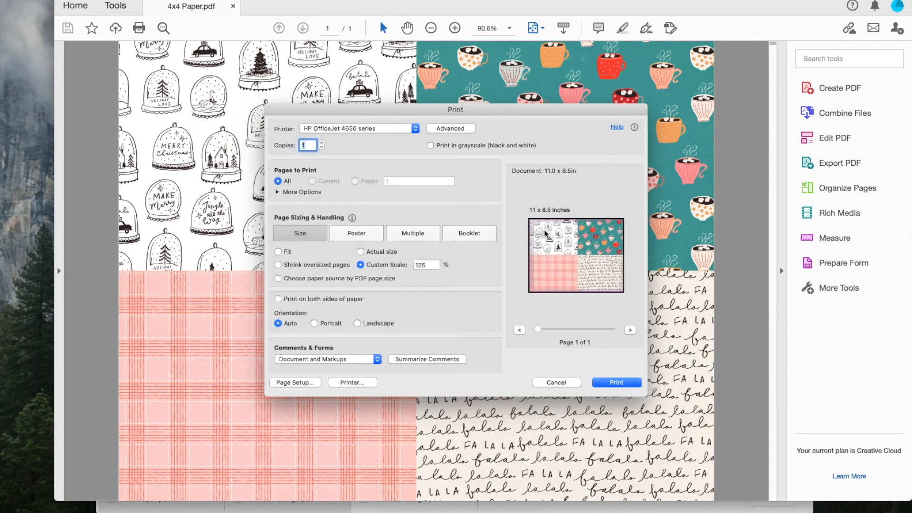
mouse_move(589, 249)
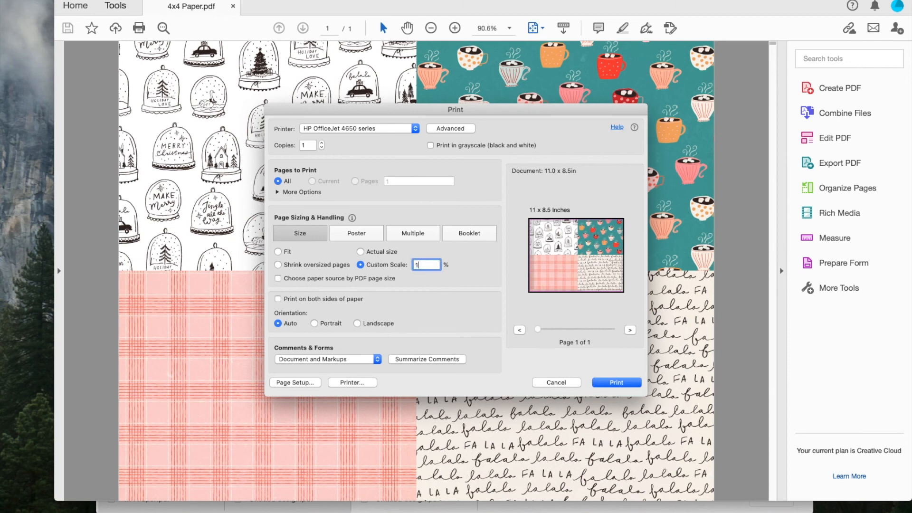
left_click(556, 381)
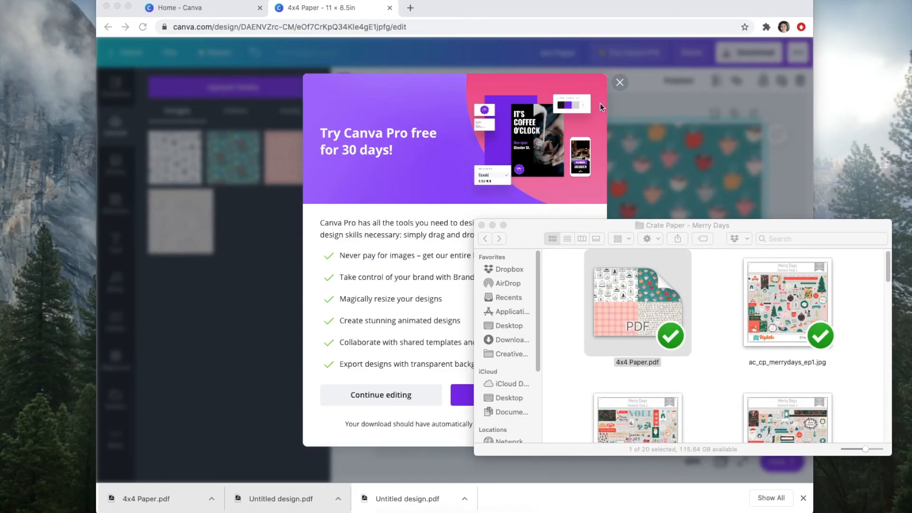
Dismiss the Canva Pro offer to return to the 4x4 Paper design.
left_click(619, 82)
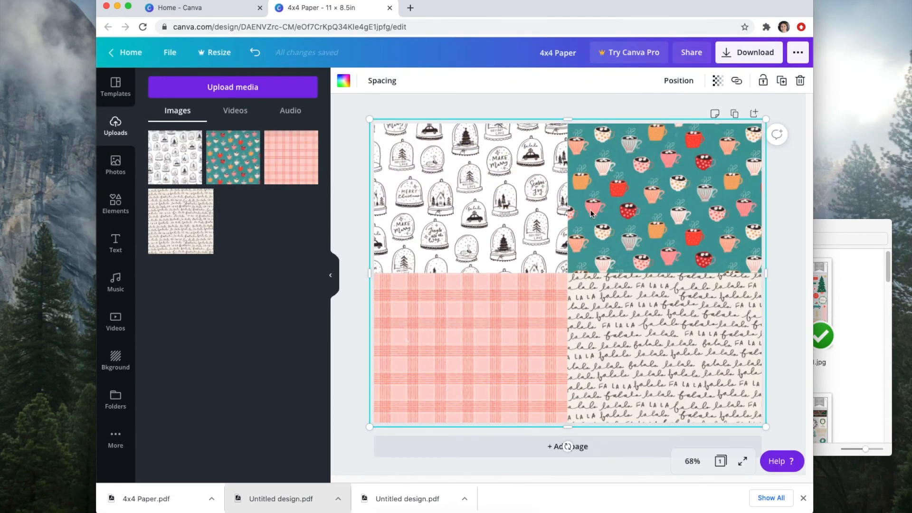
mouse_move(540, 265)
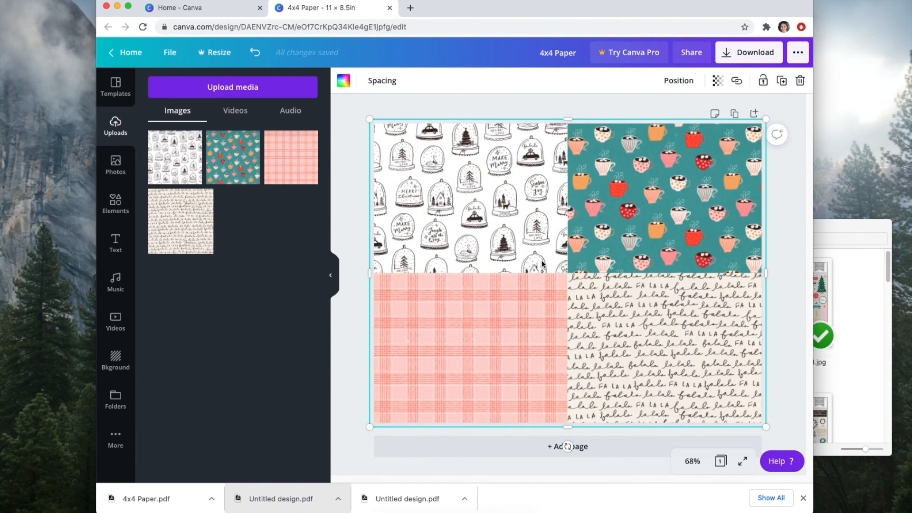